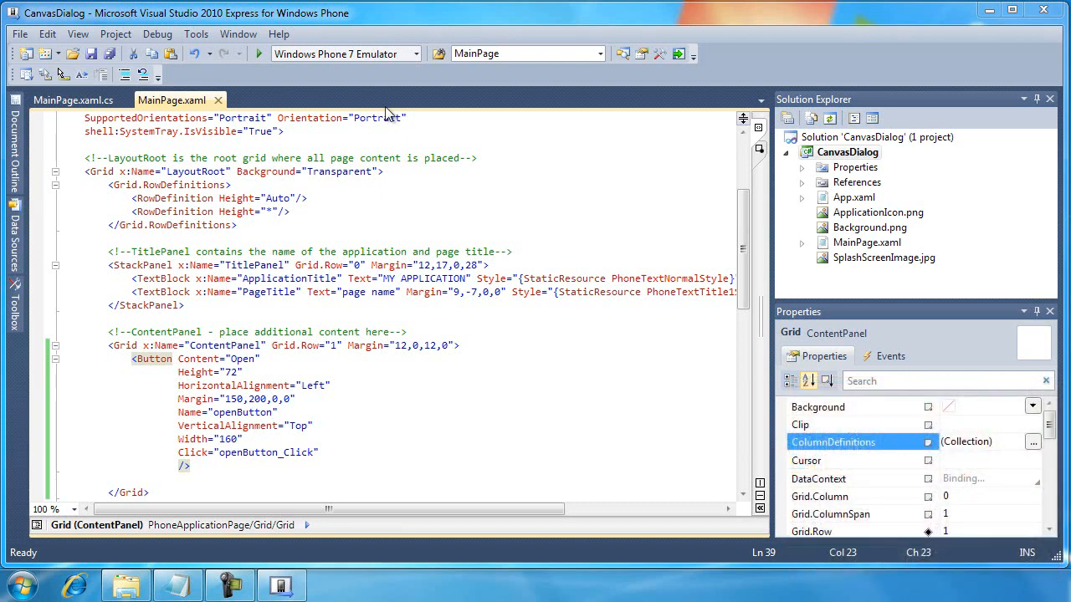
mouse_move(410, 372)
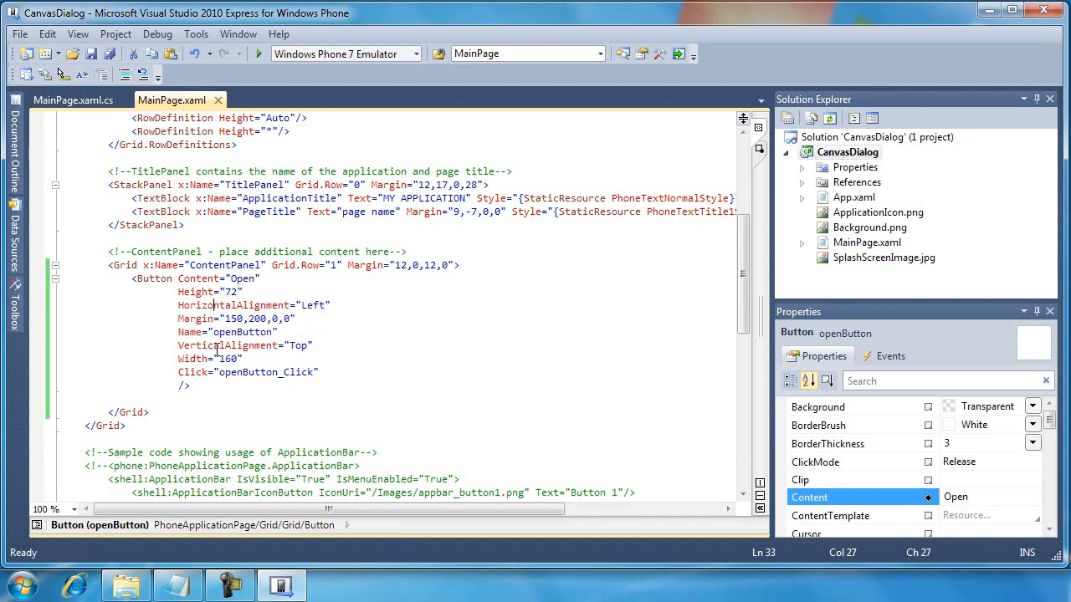
Place the cursor after the openButton element in MainPage.xaml to insert new markup
click(187, 319)
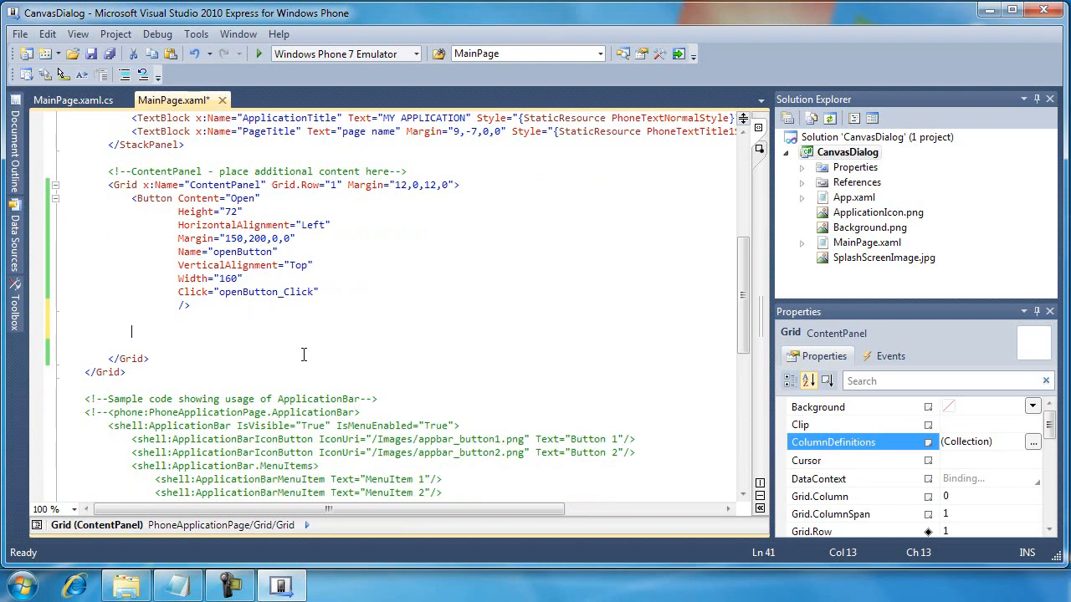
Start a Canvas named myDialog, Height 438 and Width 427, aligned left and top
text(<c)
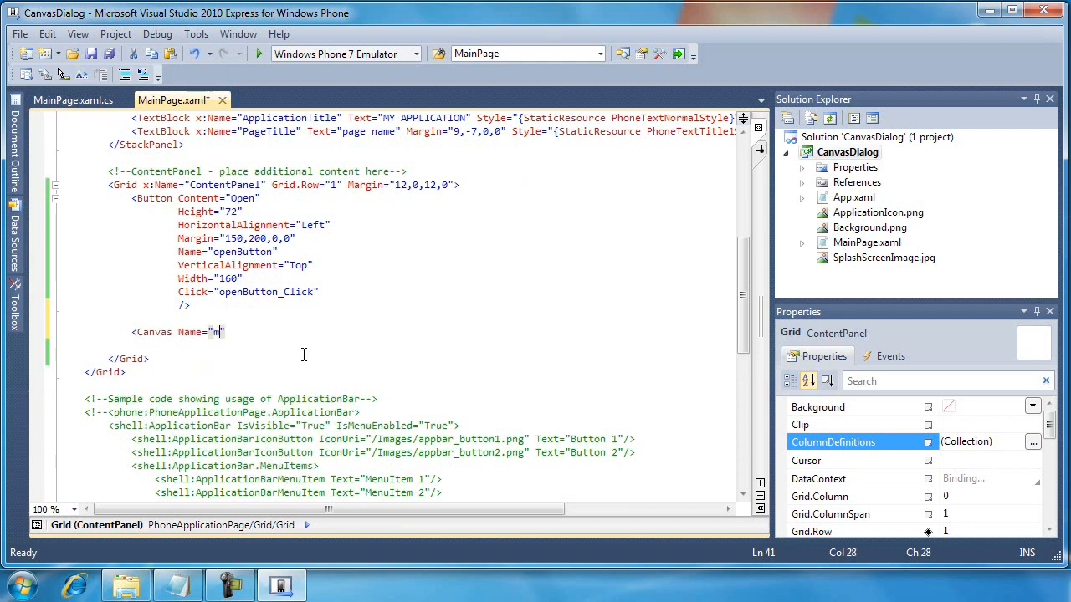
text(yDialog)
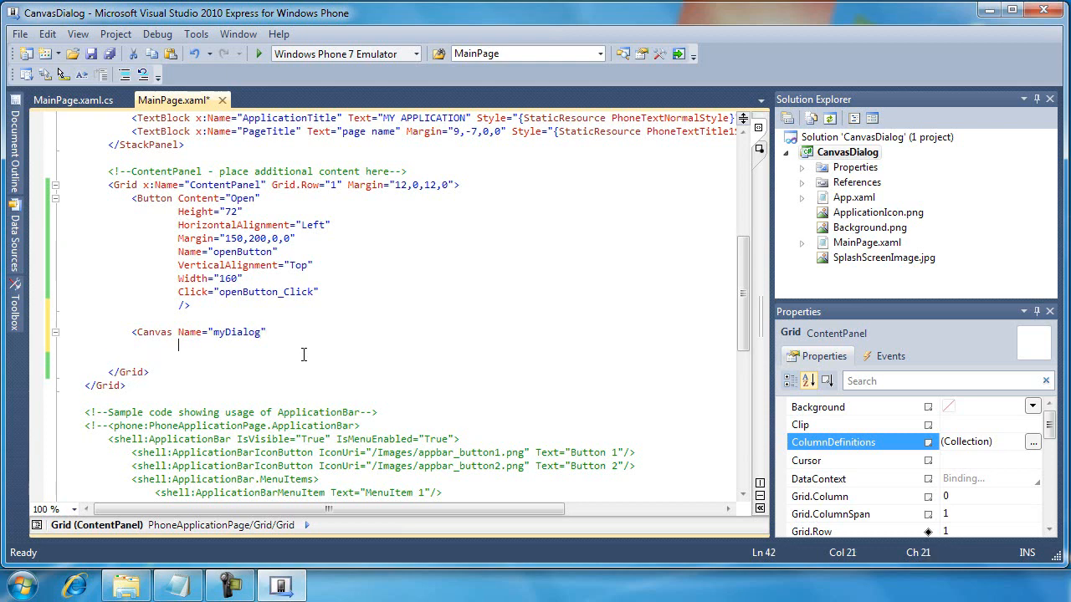
text(Height=")
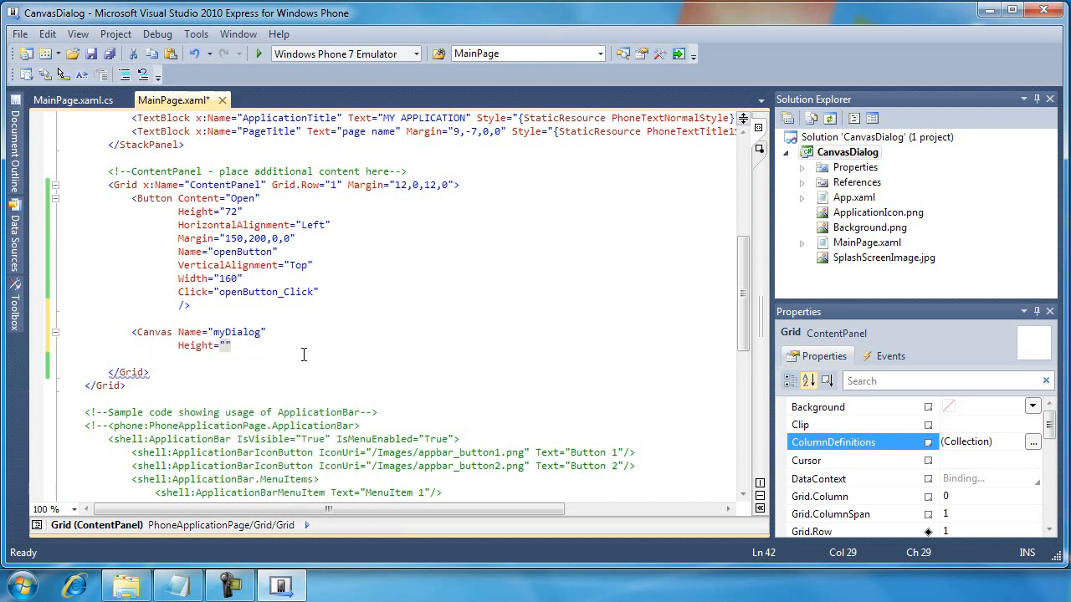
text(438)
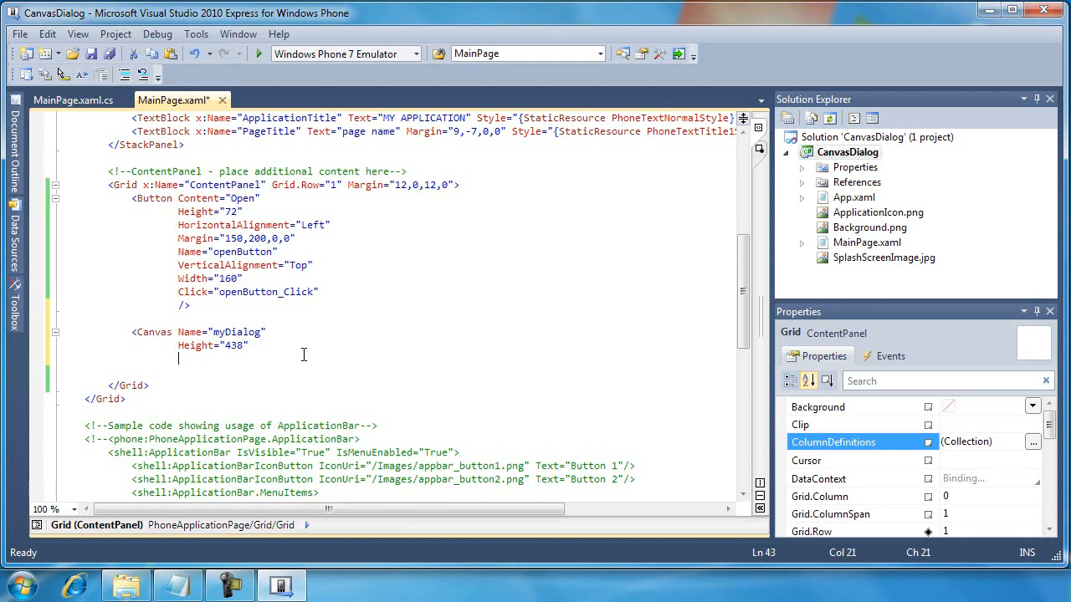
text(Width=")
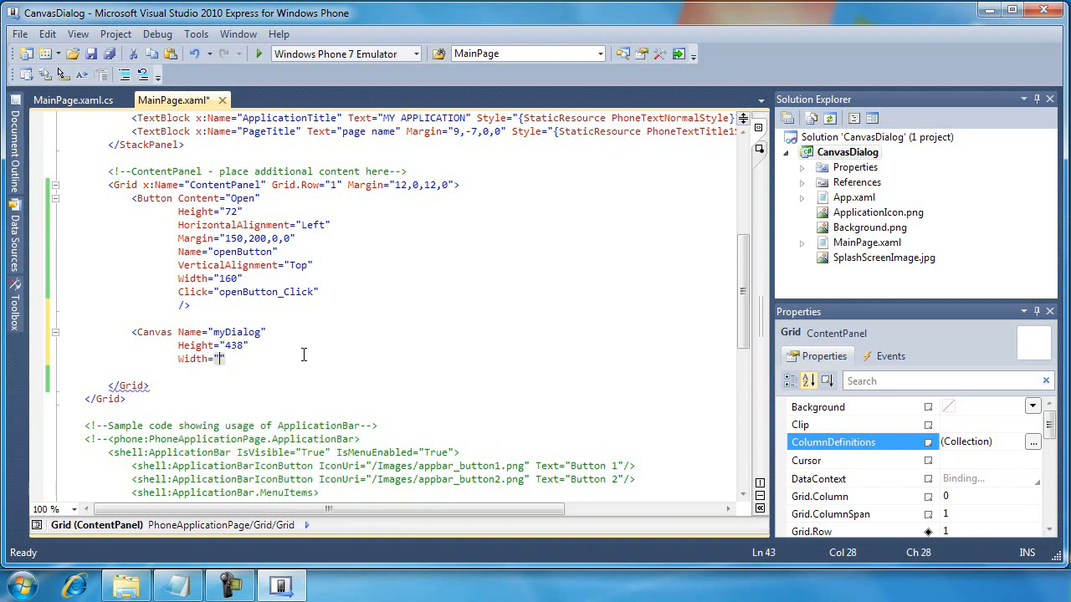
text(427)
text(HorizontalAlignment="")
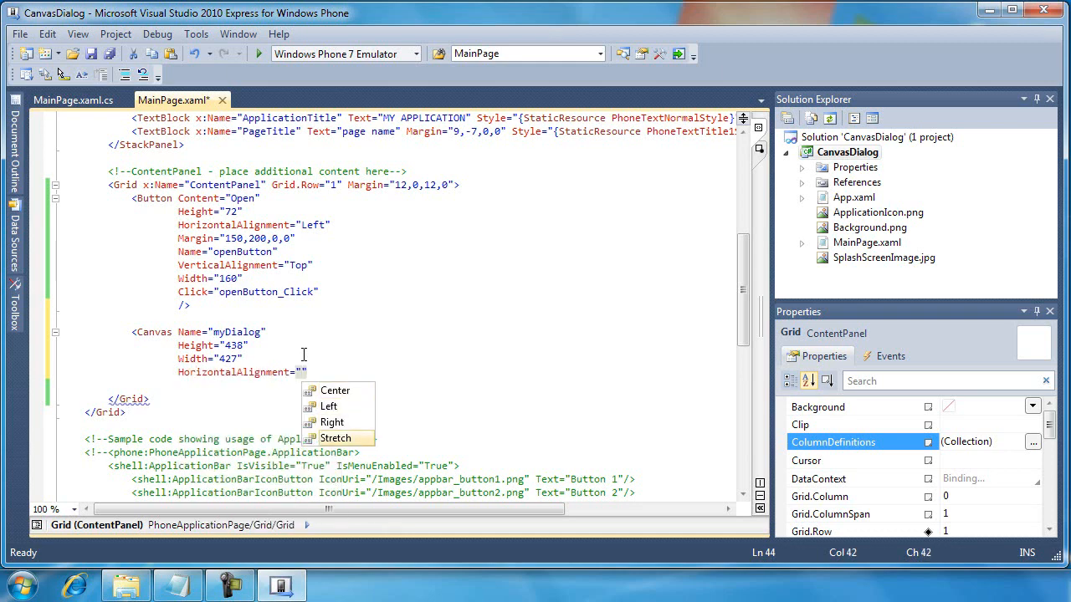
click(329, 406)
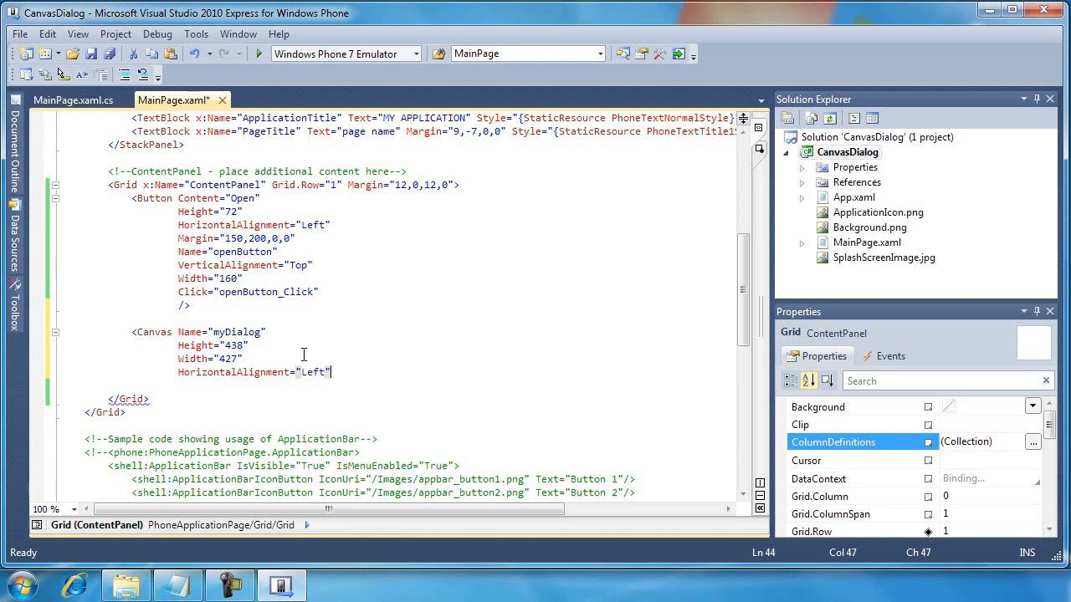
text(VerticalAlignment="Top)
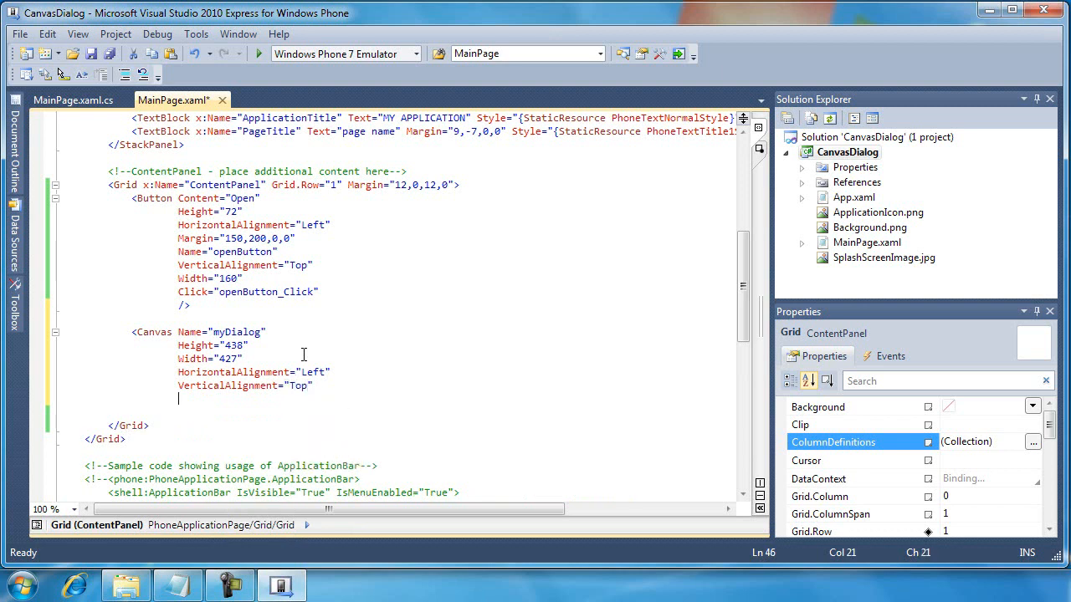
Give the canvas margin 24,48,0,0, background #FF6E0000 and Collapsed visibility
text(Margin=")
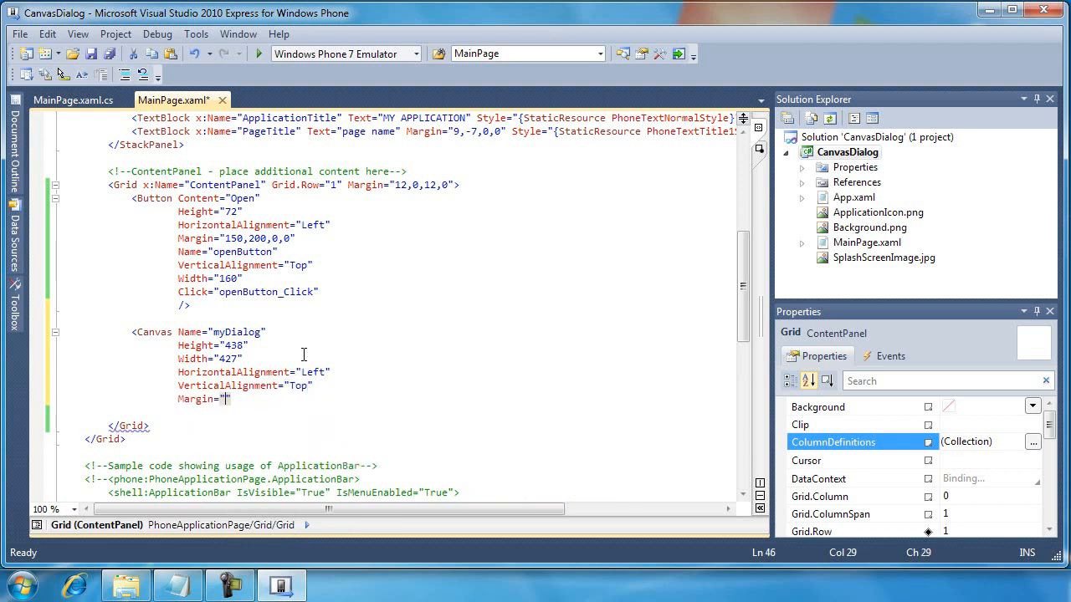
text(24,48,0,0)
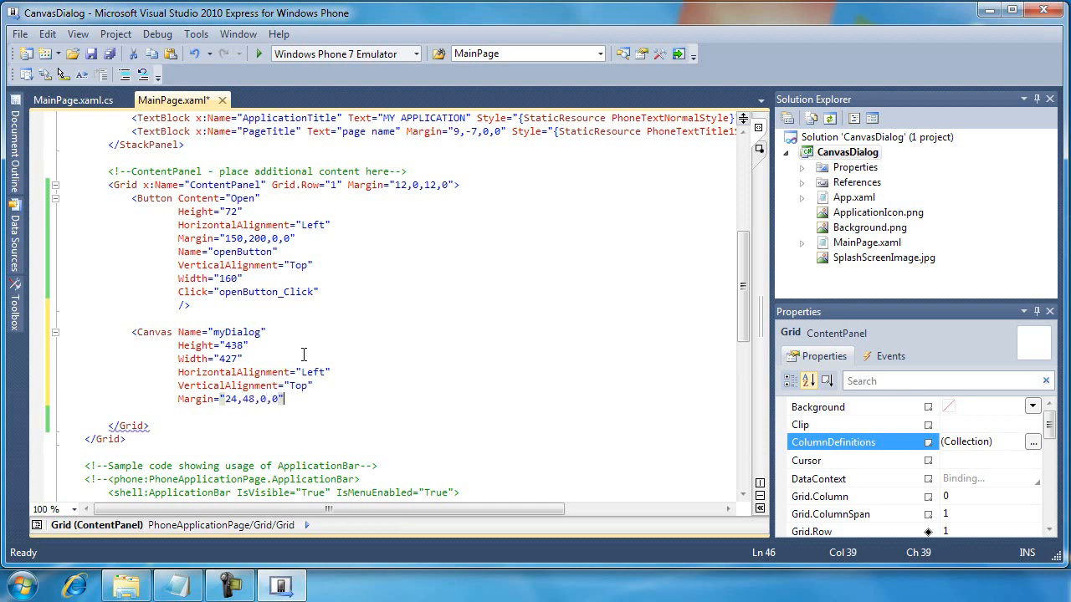
text(Background="")
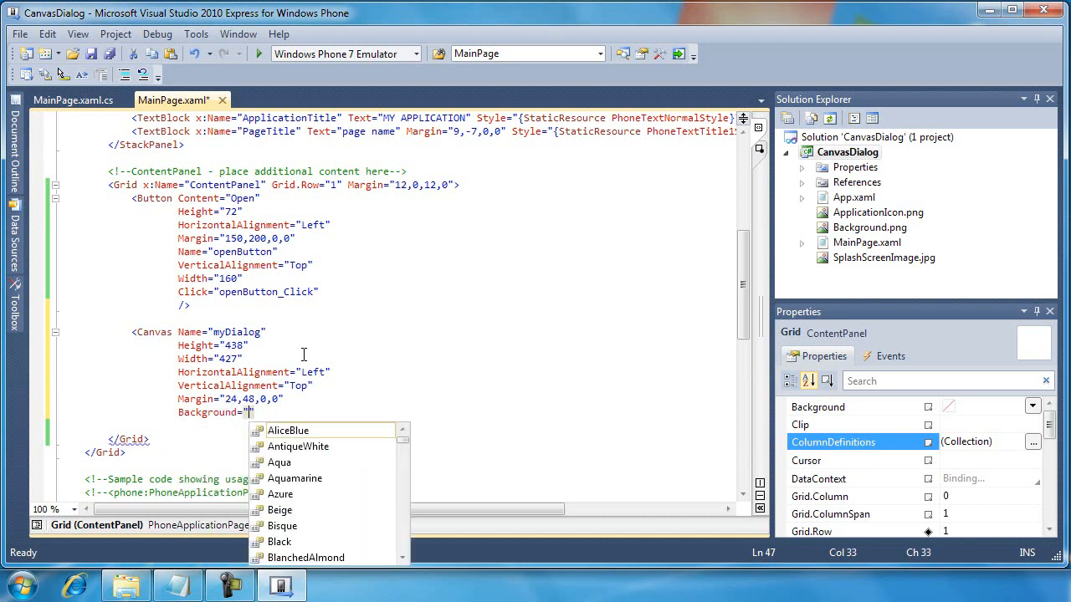
text(#)
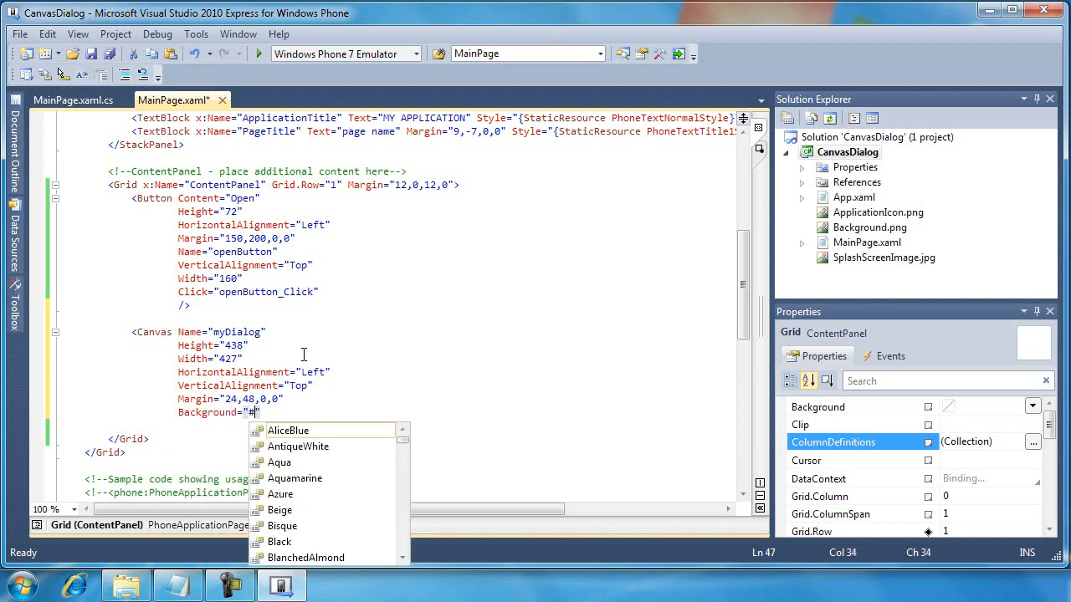
text(FF6)
text(Visibility="")
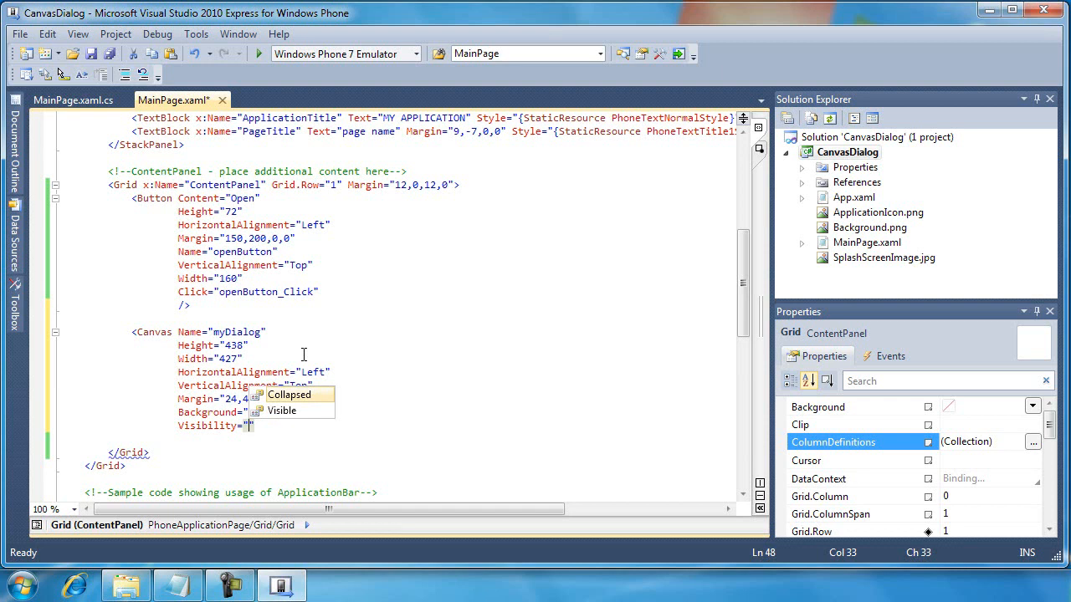
click(290, 394)
text(/>)
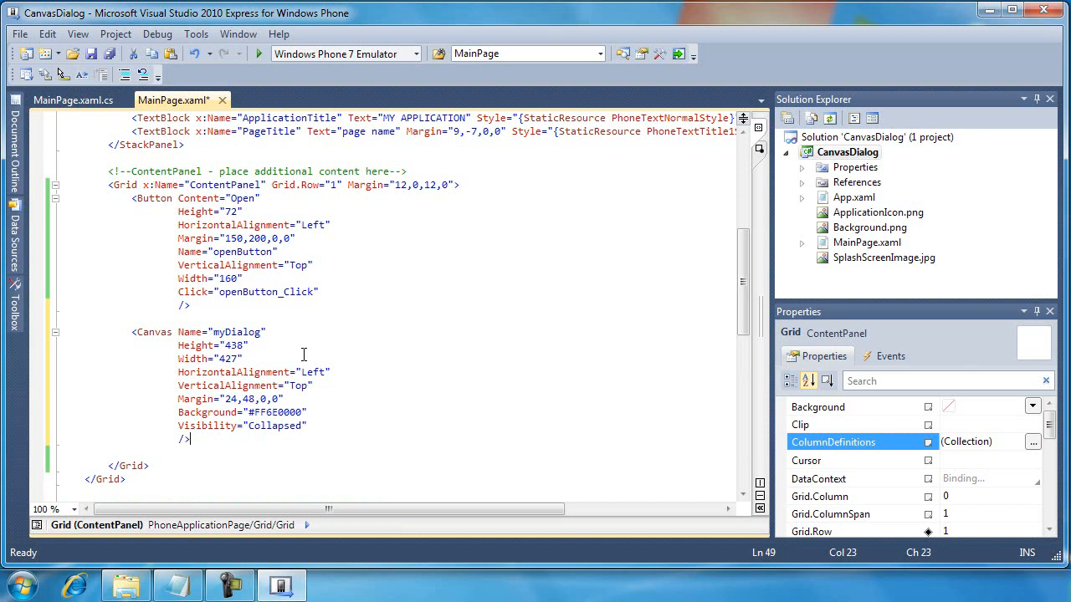
key(Enter)
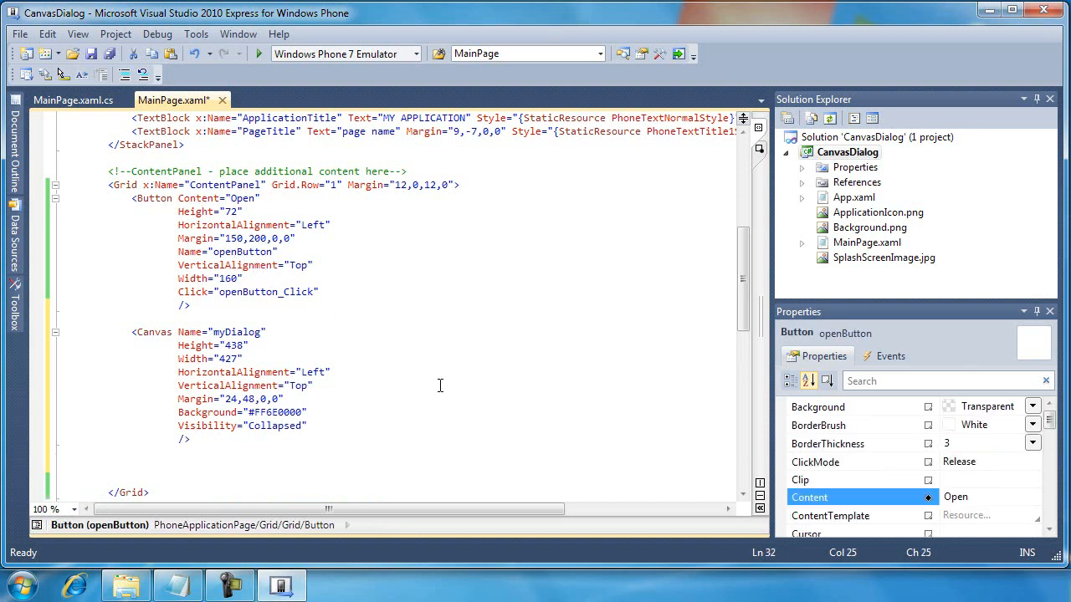
Save MainPage.xaml so the designer previews the dark red canvas
key(ctrl+s)
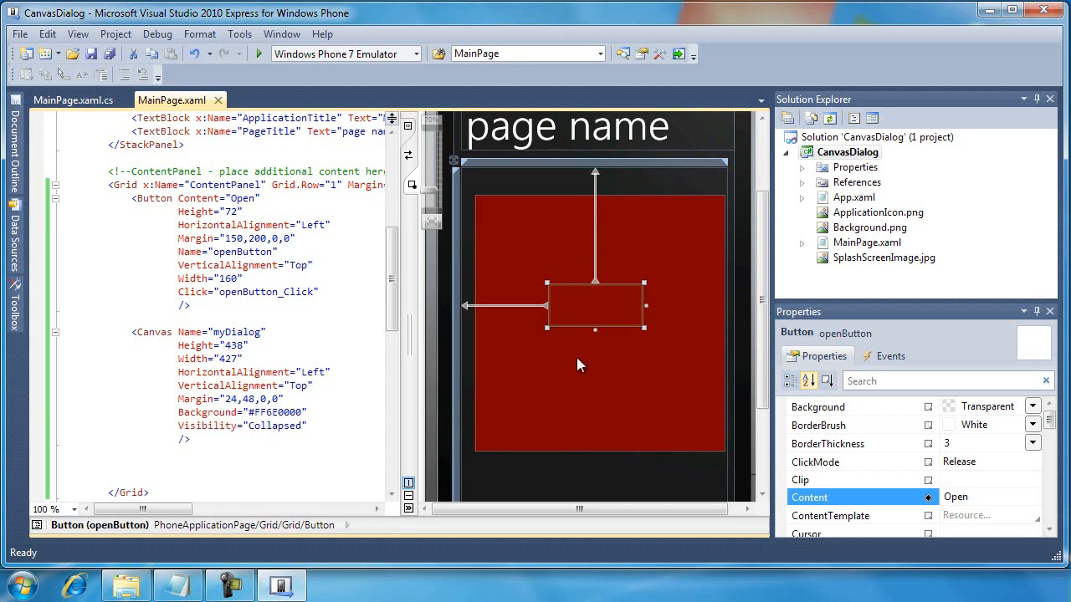
mouse_move(201, 198)
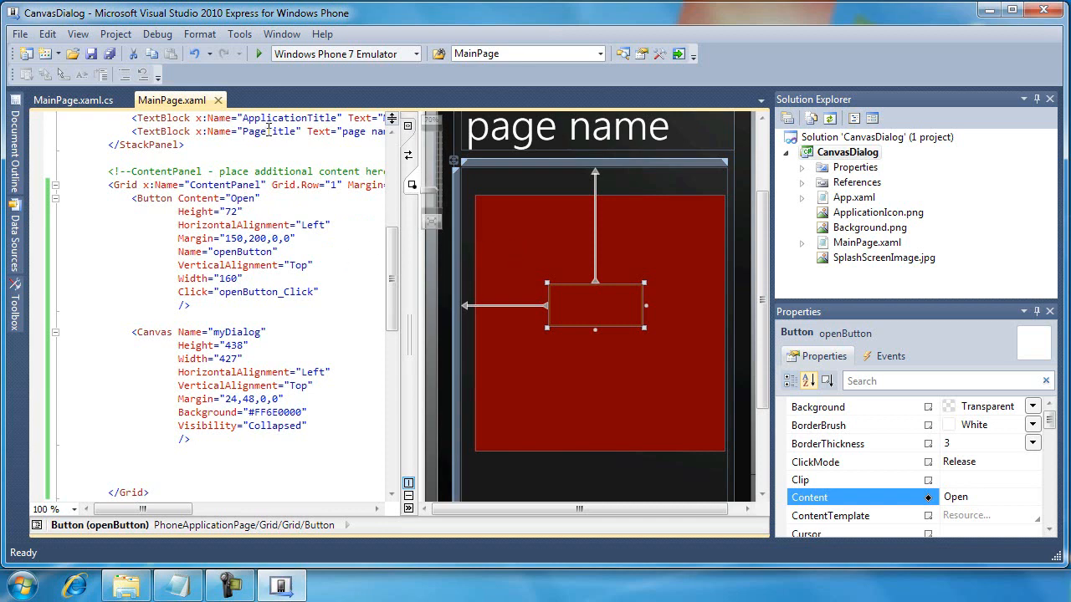
mouse_move(585, 336)
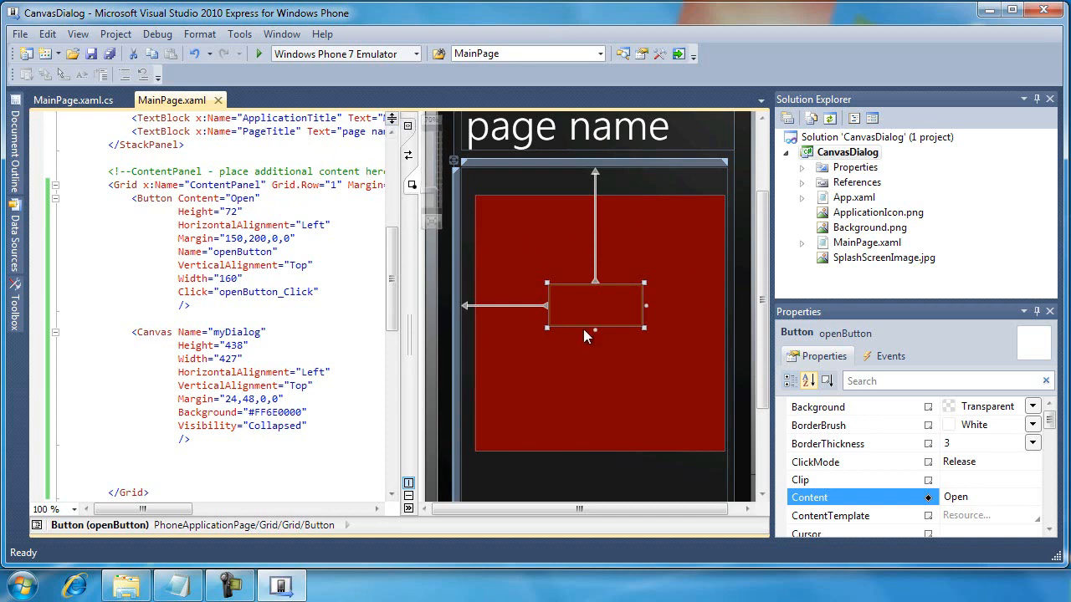
mouse_move(564, 234)
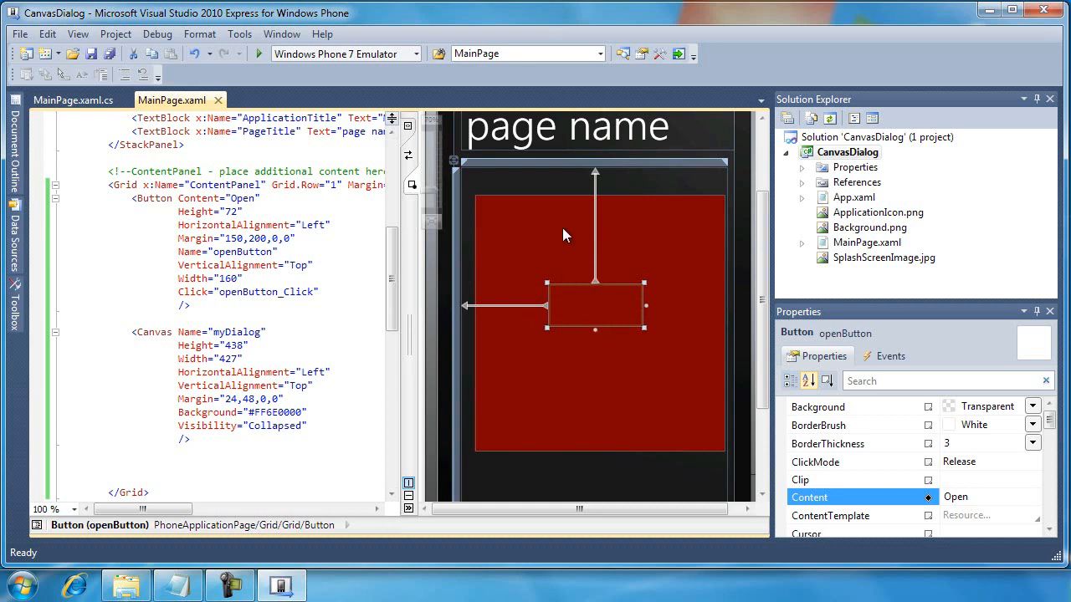
mouse_move(591, 330)
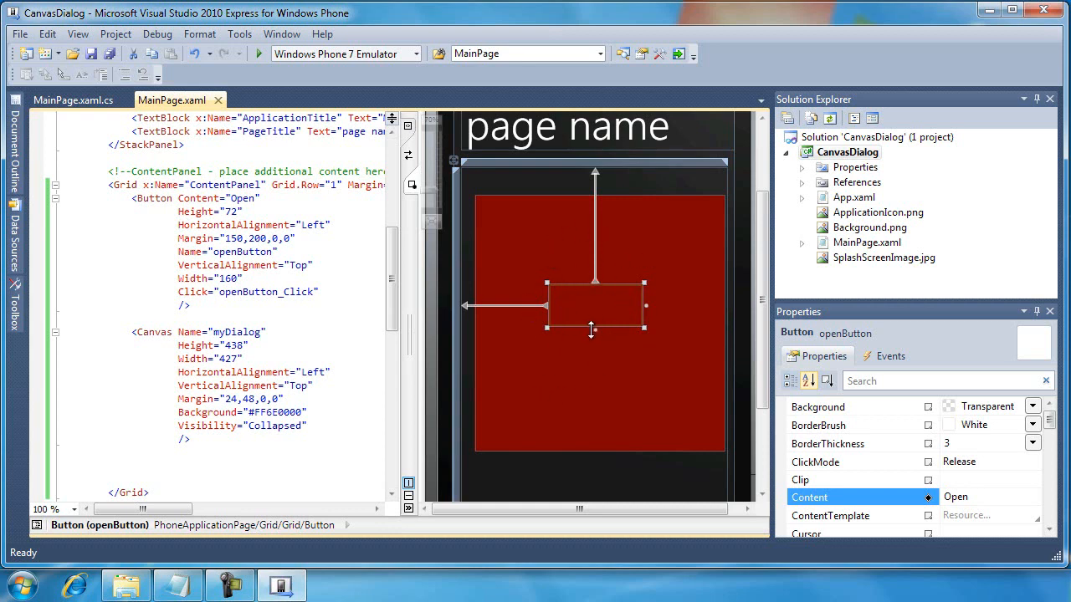
mouse_move(191, 408)
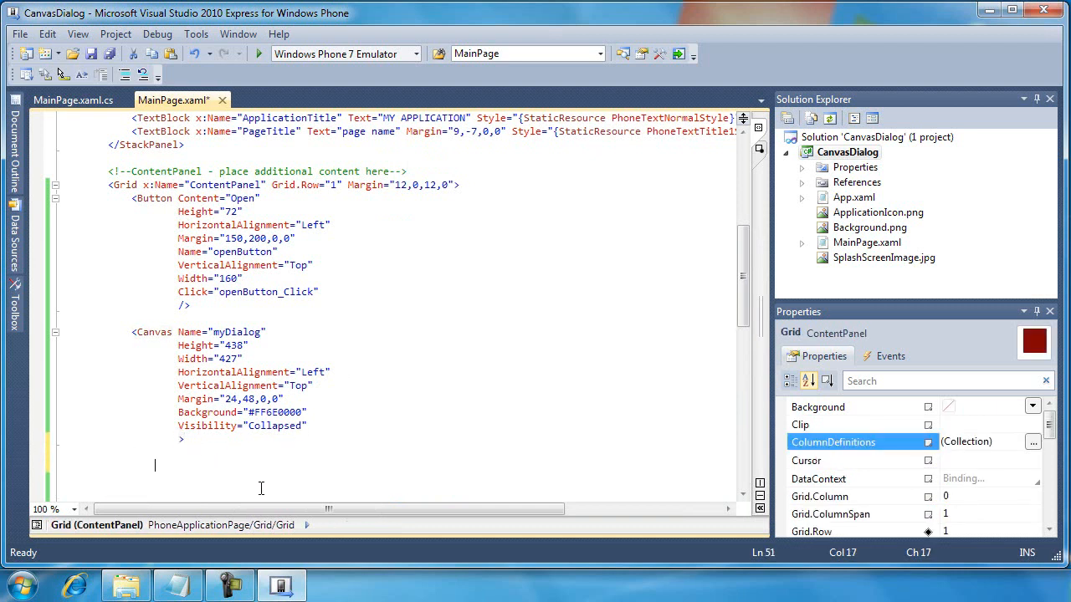
Add the </Canvas> closing tag and begin a TextBlock with vertical alignment, left alignment and size
text(</Canvas>)
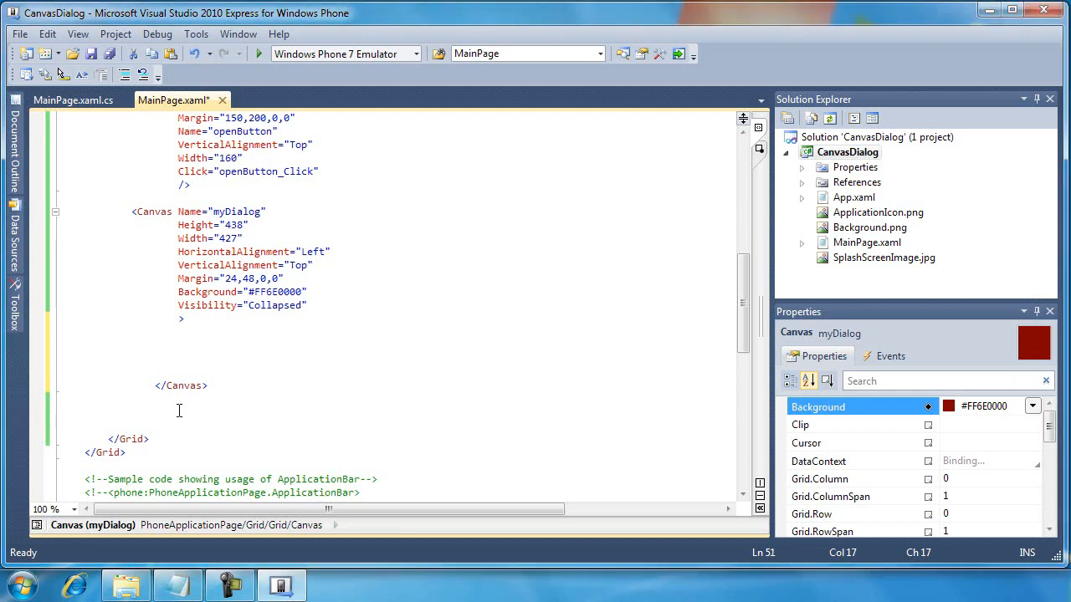
text(<TextBlock)
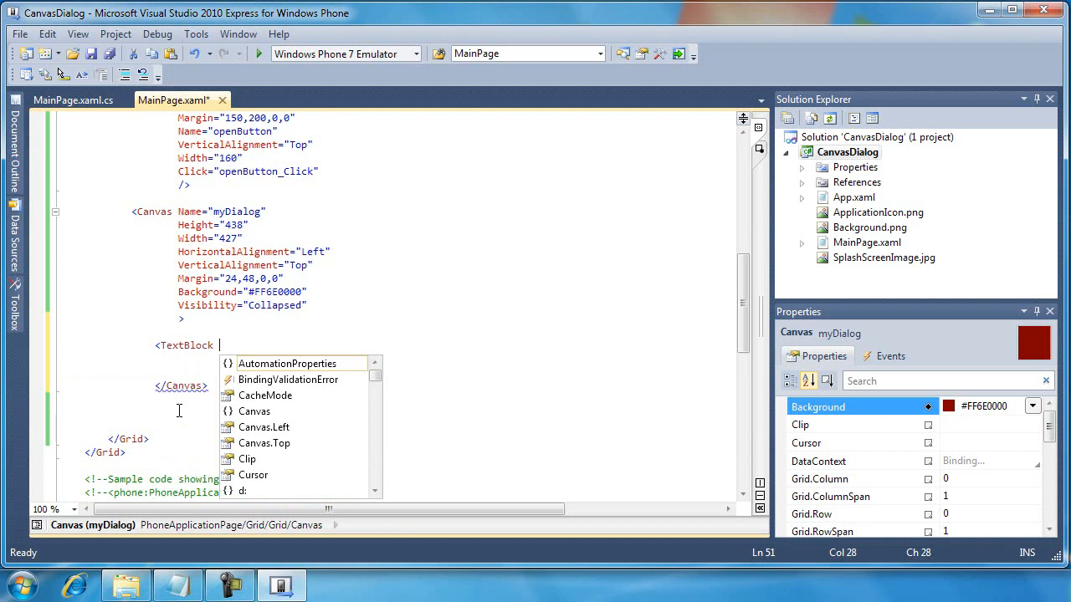
text(VerticalAlignment="Top)
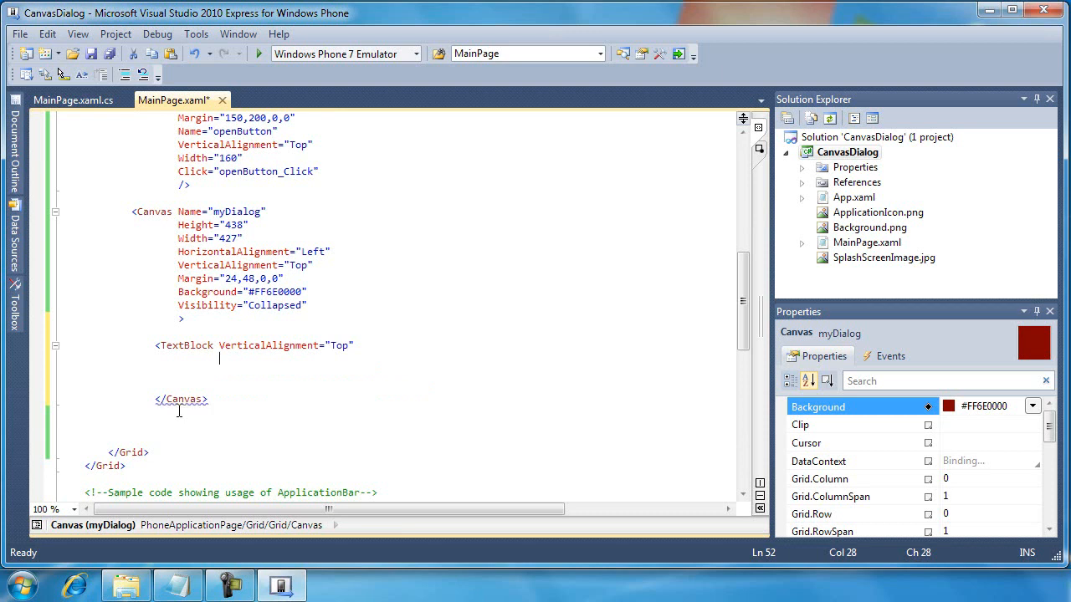
text(HorizontalAlignment="")
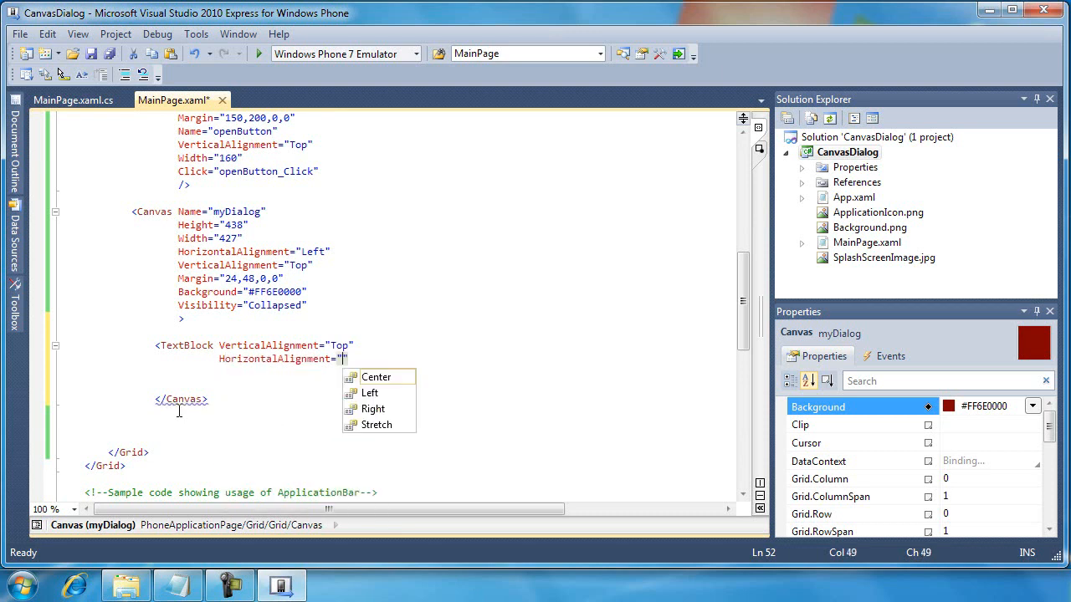
click(370, 392)
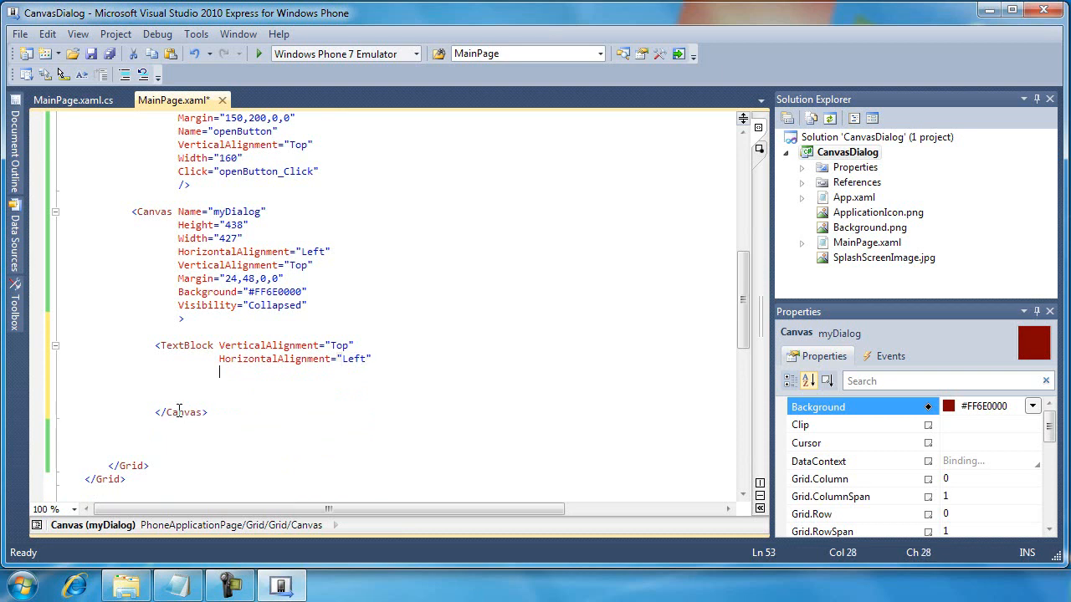
text(Height="50)
text(Width=")
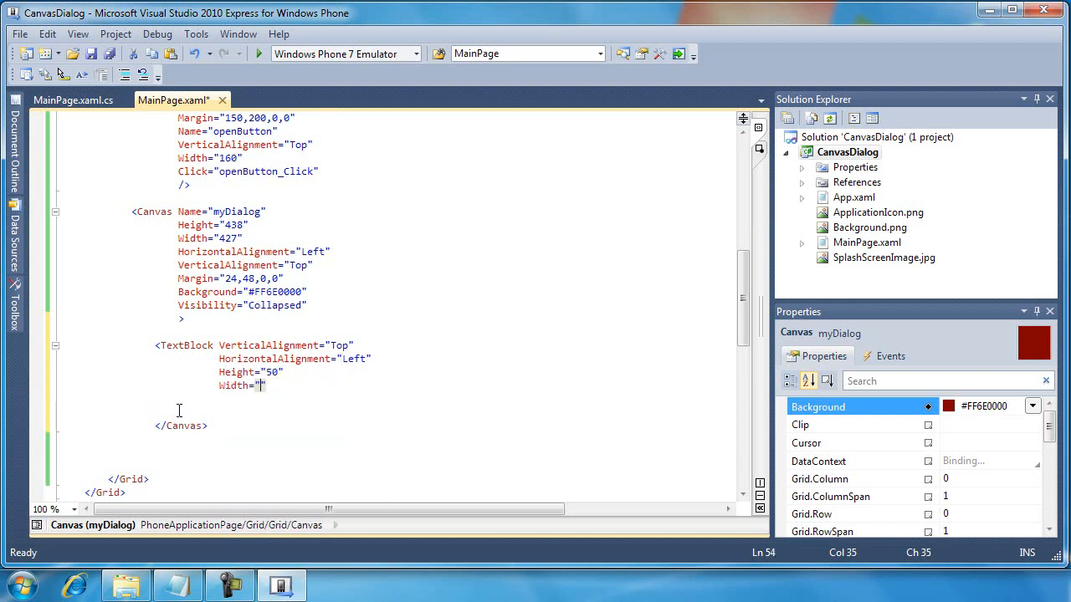
text(4)
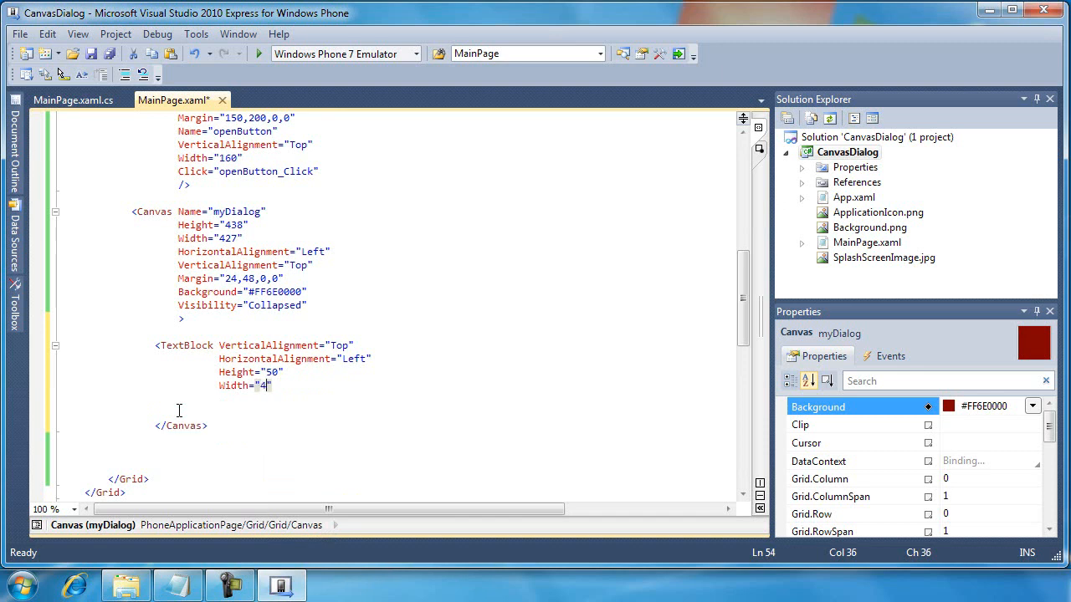
text(00)
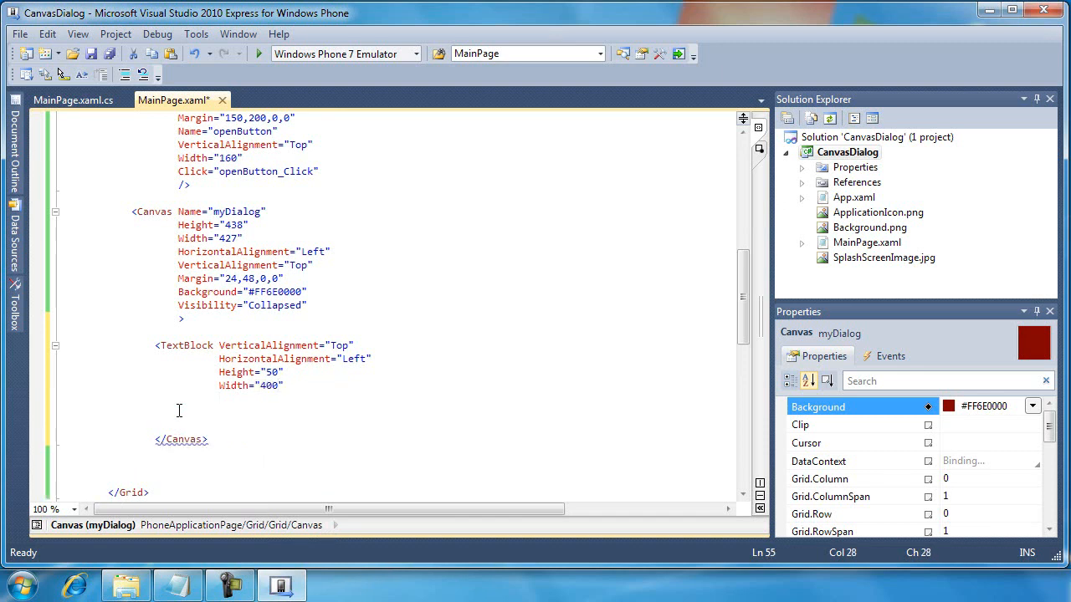
Name it instructionsTextBlock with text 'Click the button below to close this popup dialog.', left-aligned, wrapping
text(Name=" ")
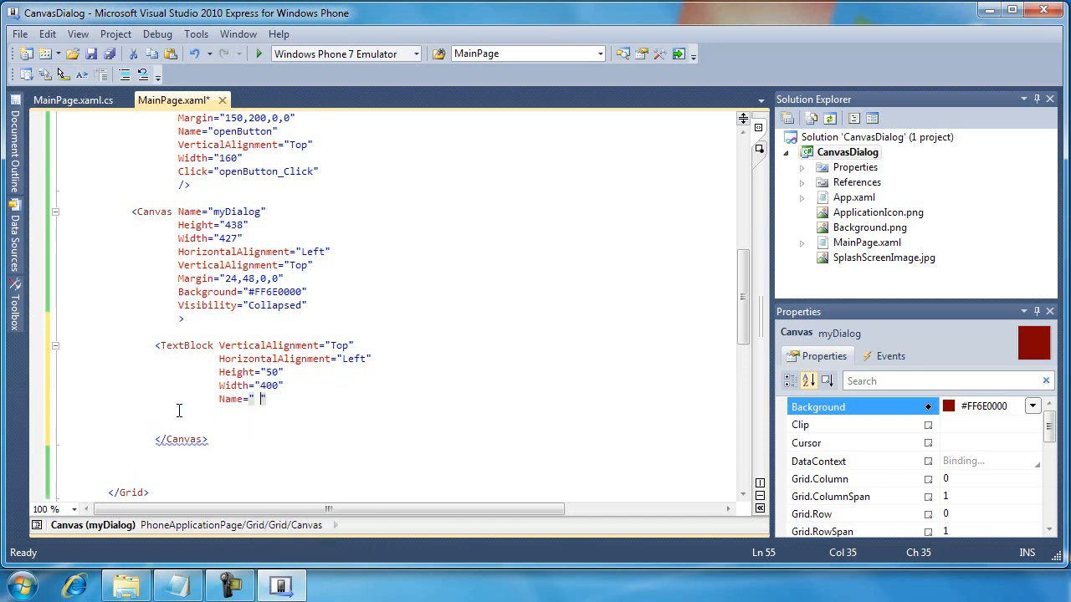
text(instructionsTextBlock)
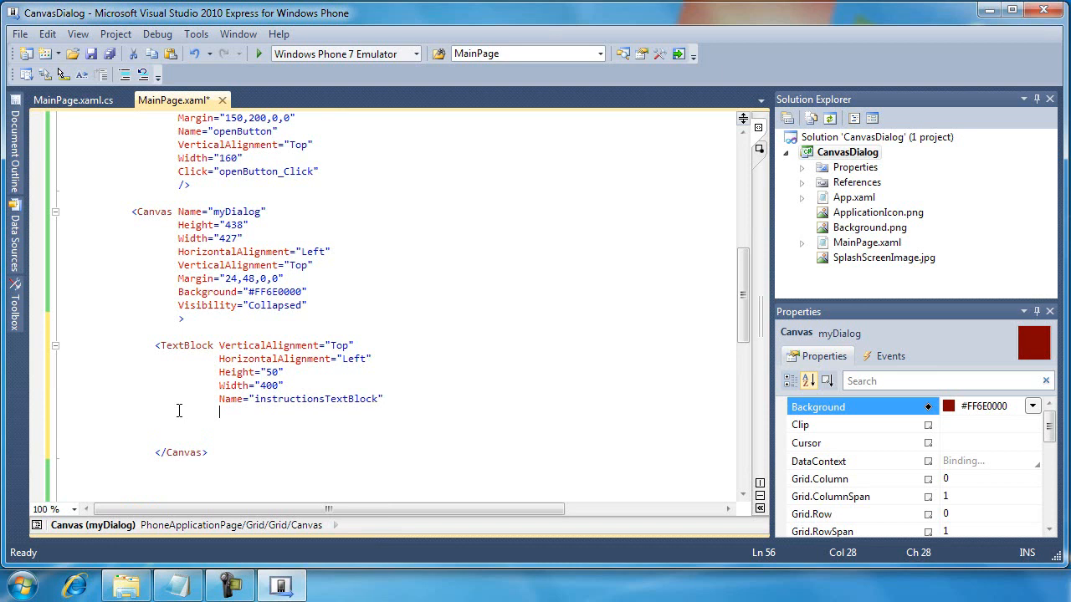
text(Text="")
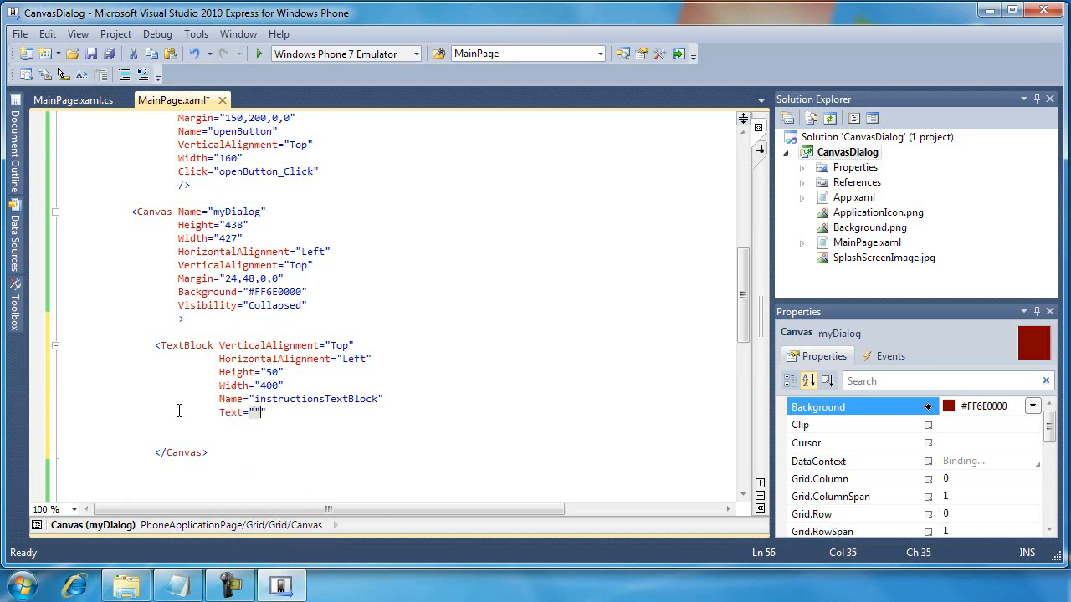
text(Click the button below to c)
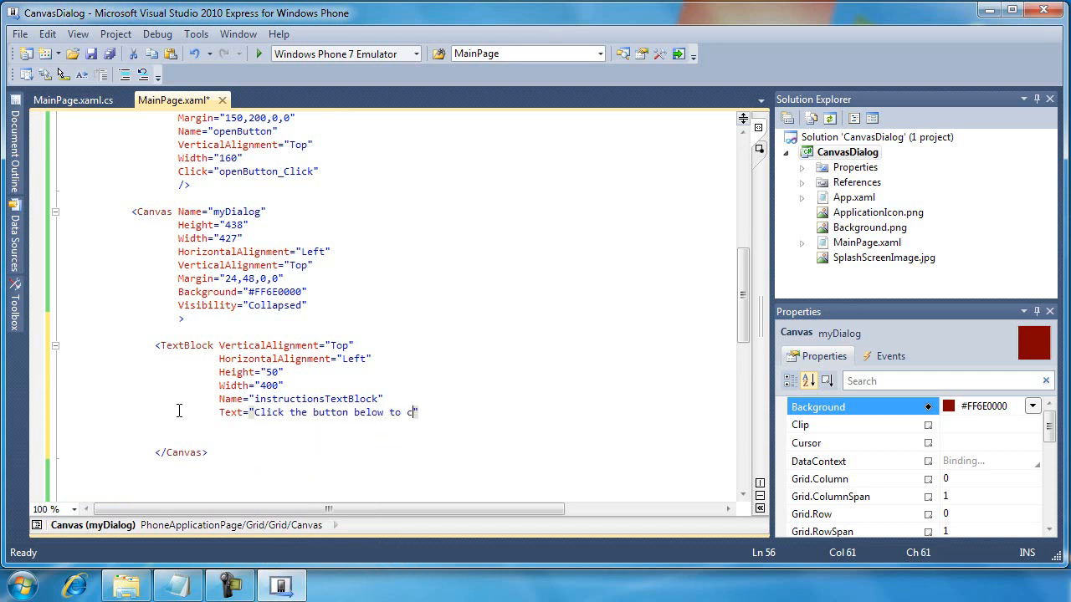
text(lose this popup)
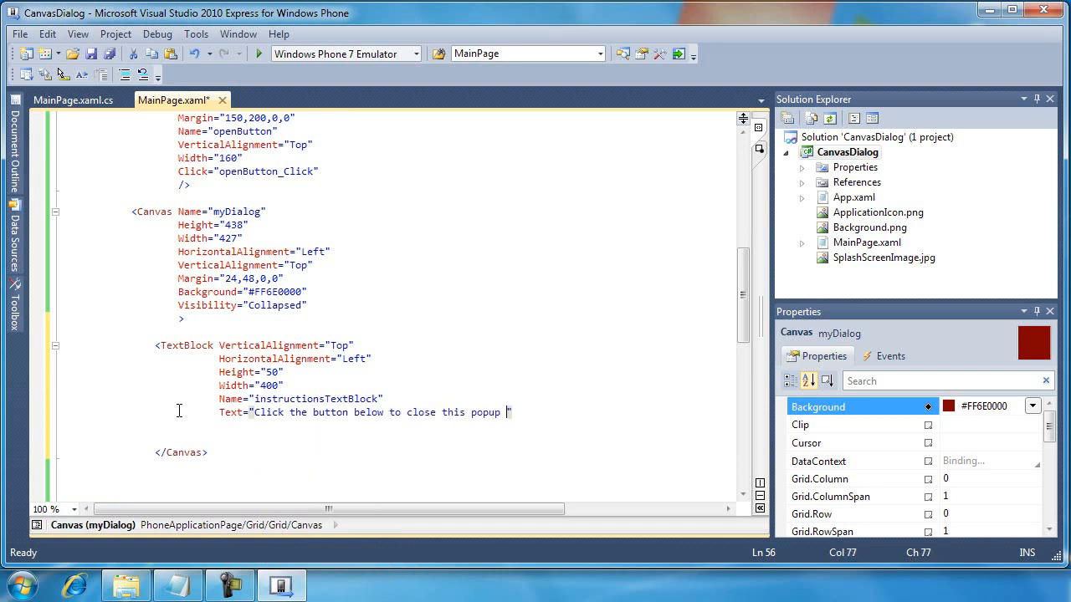
text(dialog.")
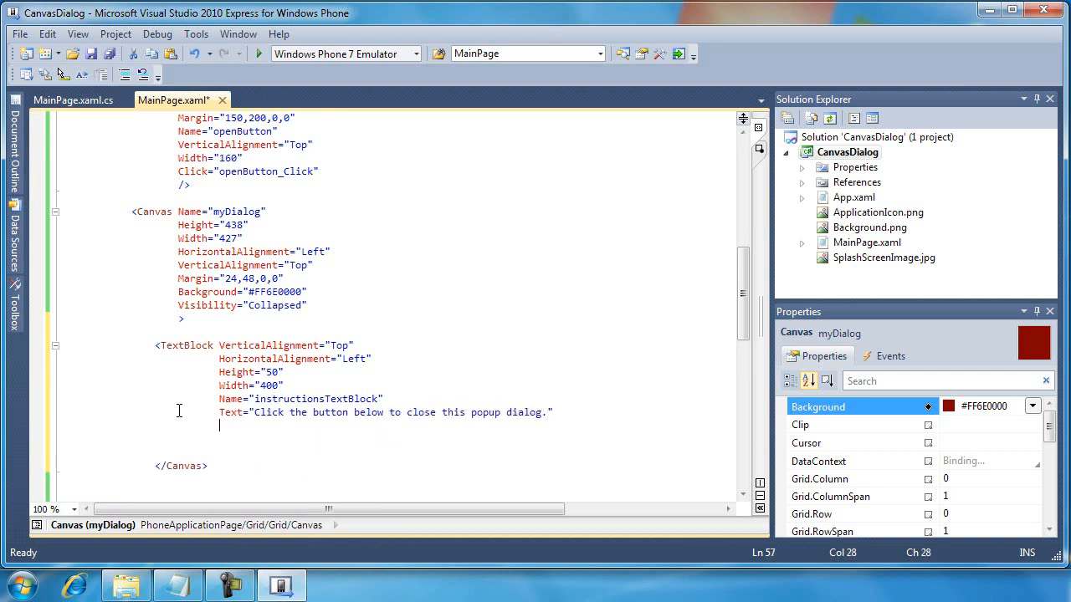
text(Texta)
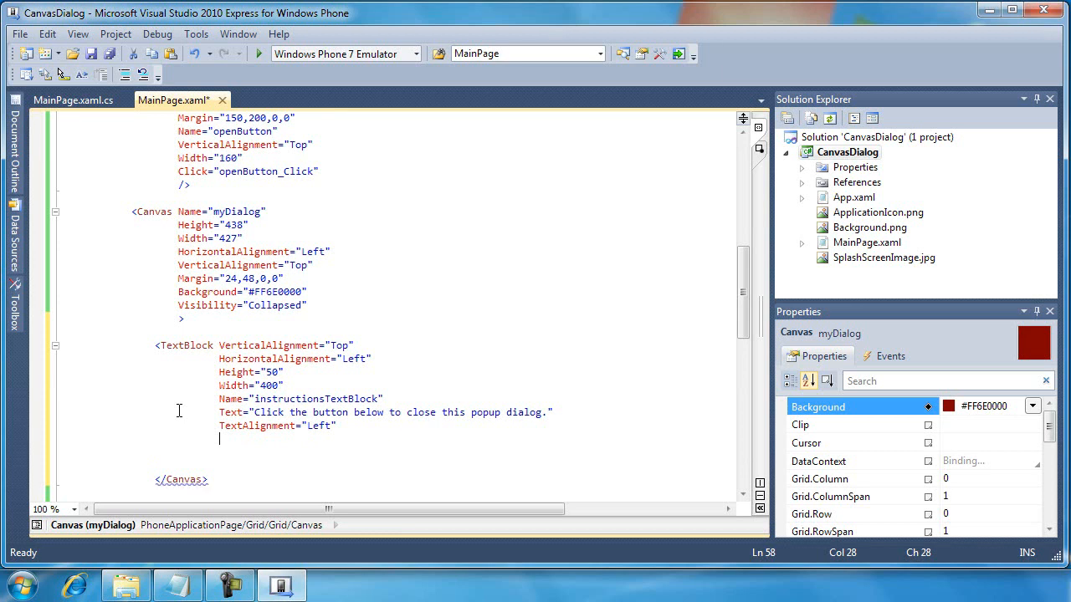
text(TextWrapping="Wrap")
click(393, 452)
text(/>)
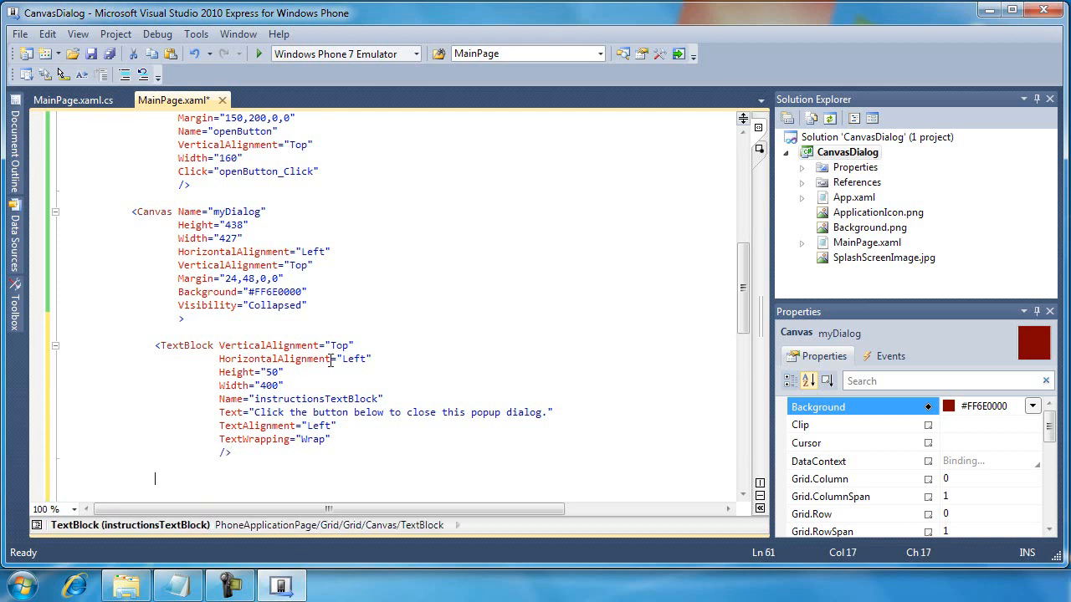
scroll(down, 3)
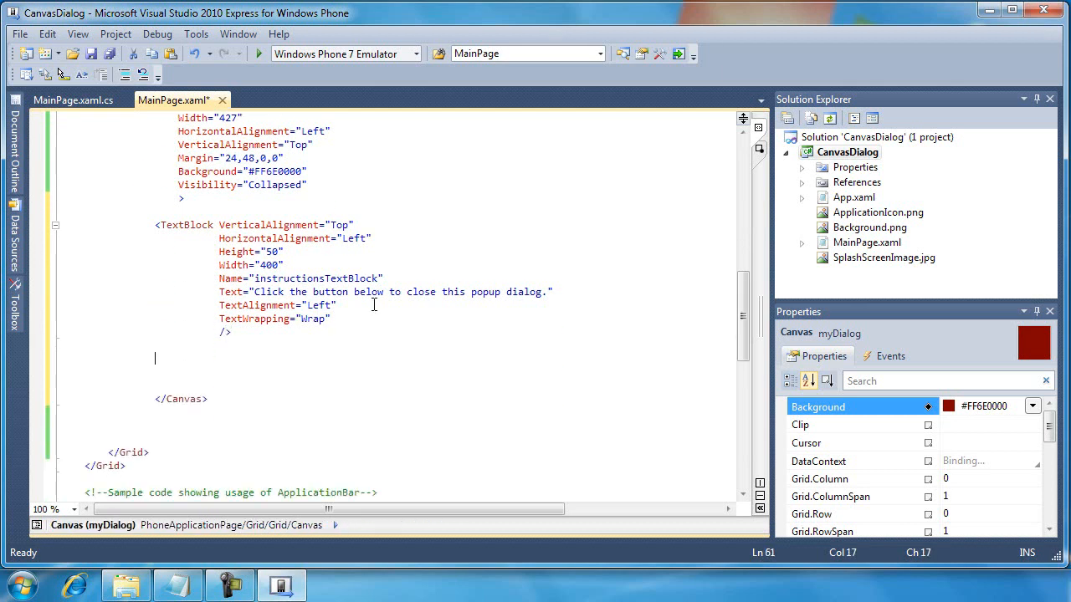
Add a 200×70 closeButton reading 'Close Me', Click closeButton_Click, margin 125,300
text(<)
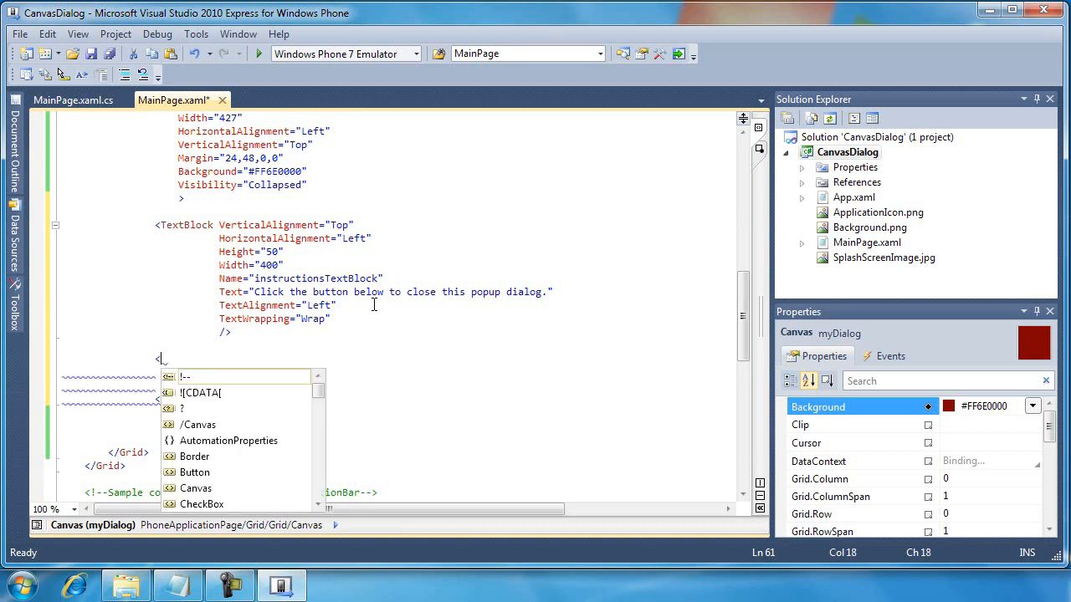
text(Button Height="70)
text(Width="200)
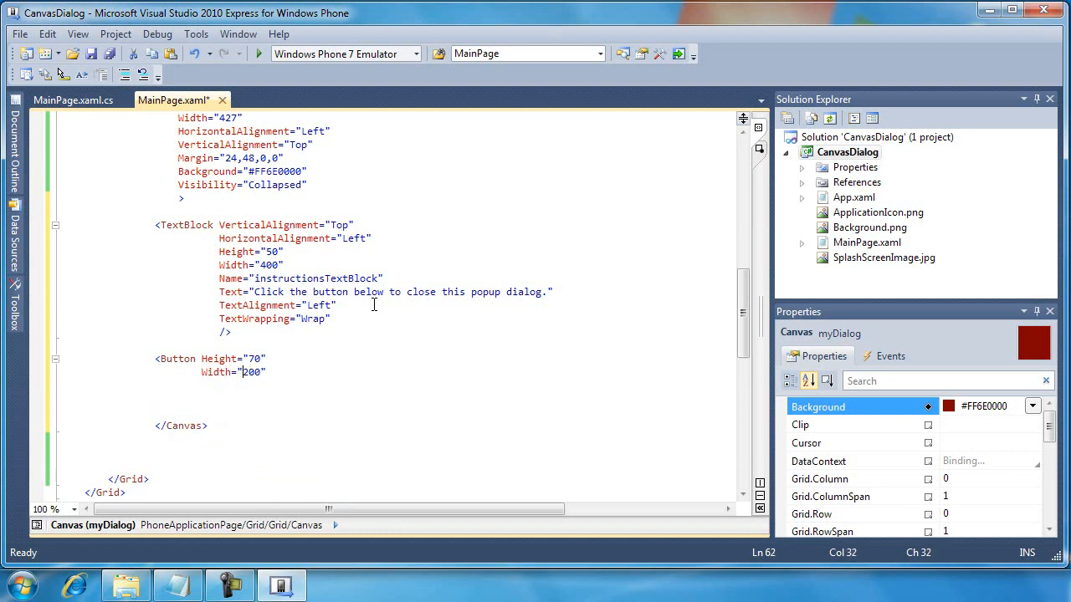
text(Content="Close Me)
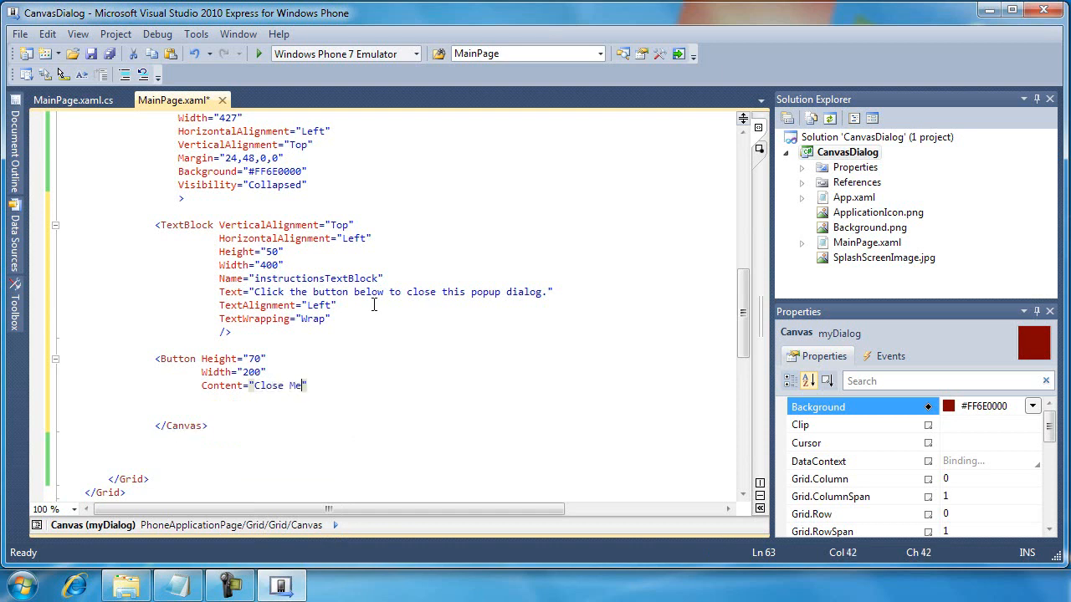
text(Name="-")
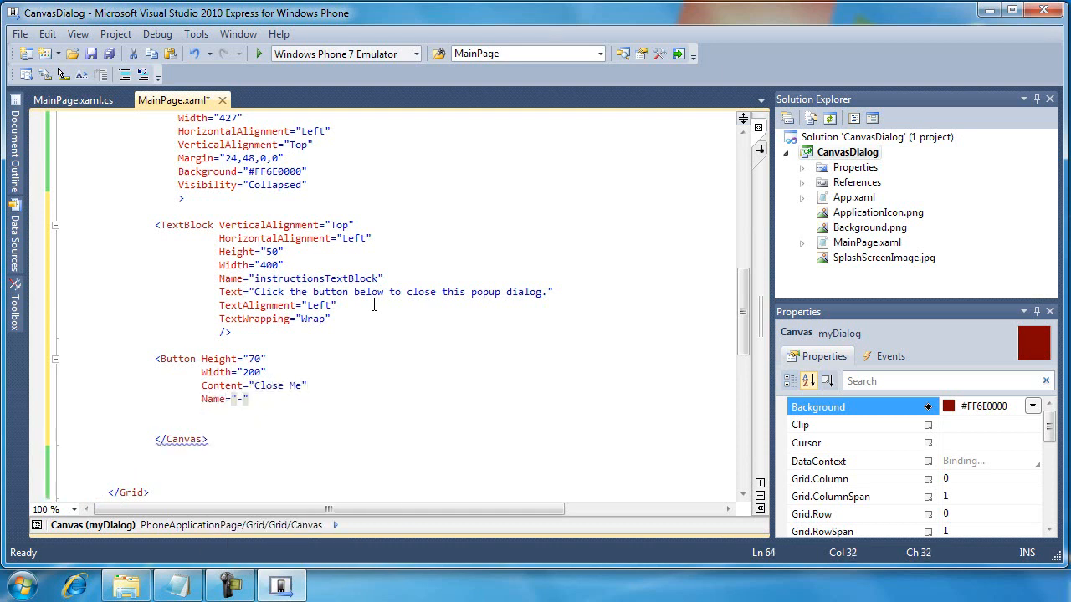
text(closeButton)
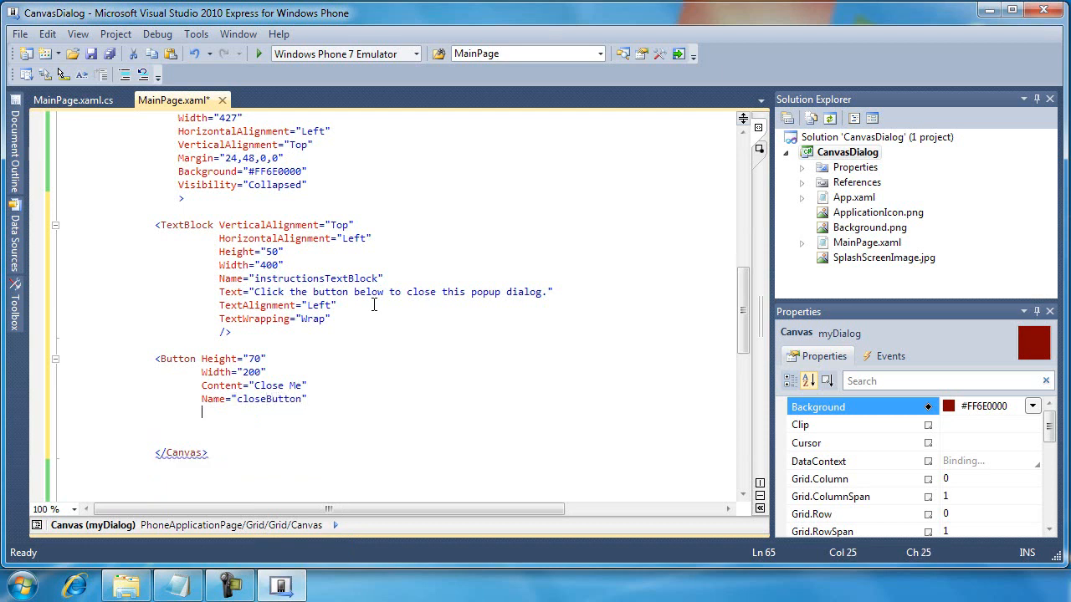
text(Click="")
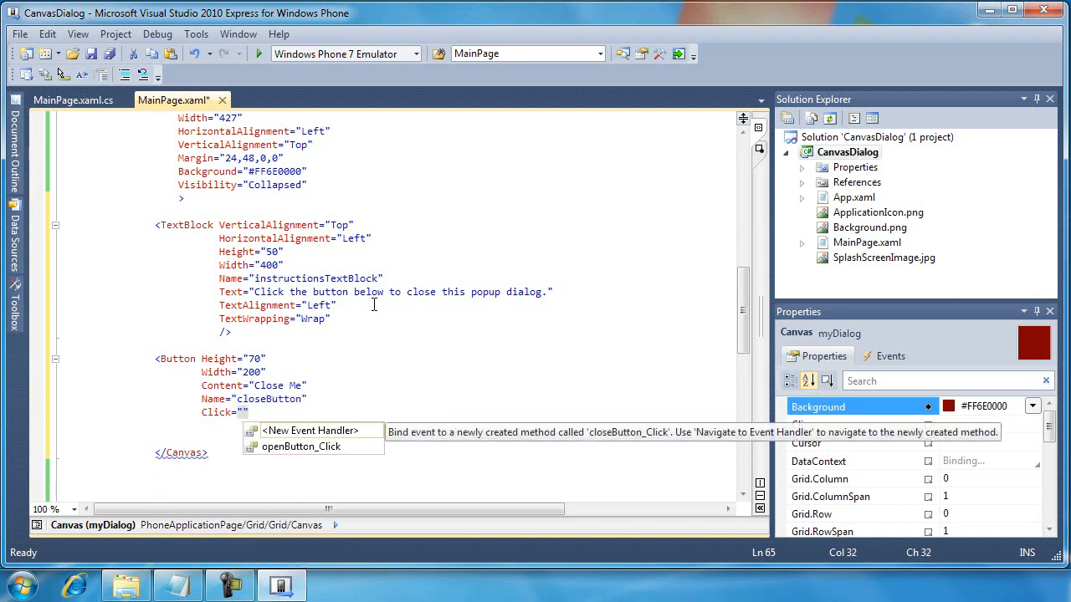
text(closeBut)
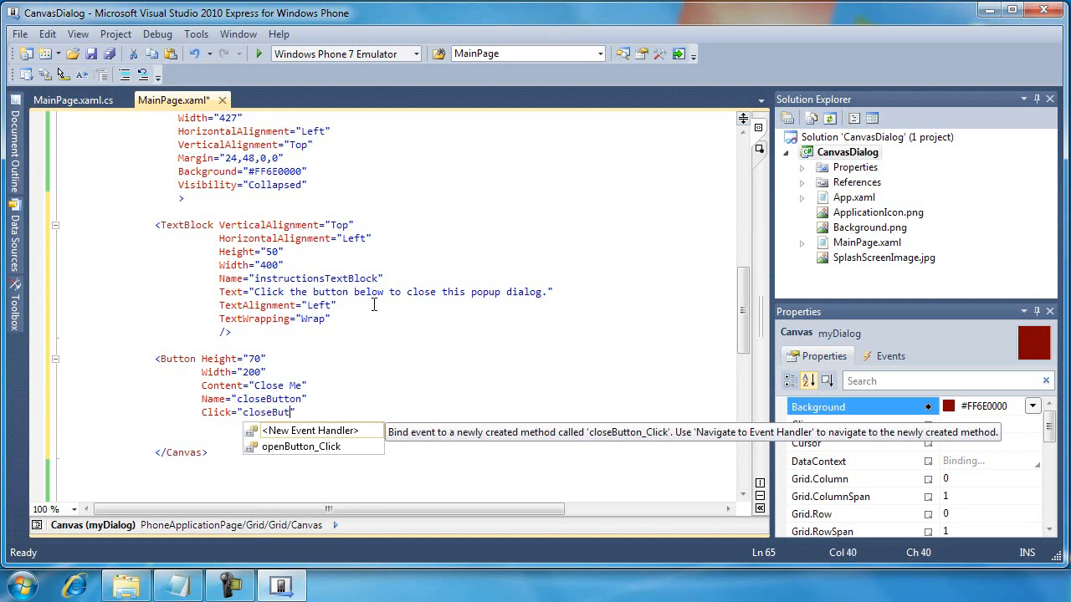
click(310, 430)
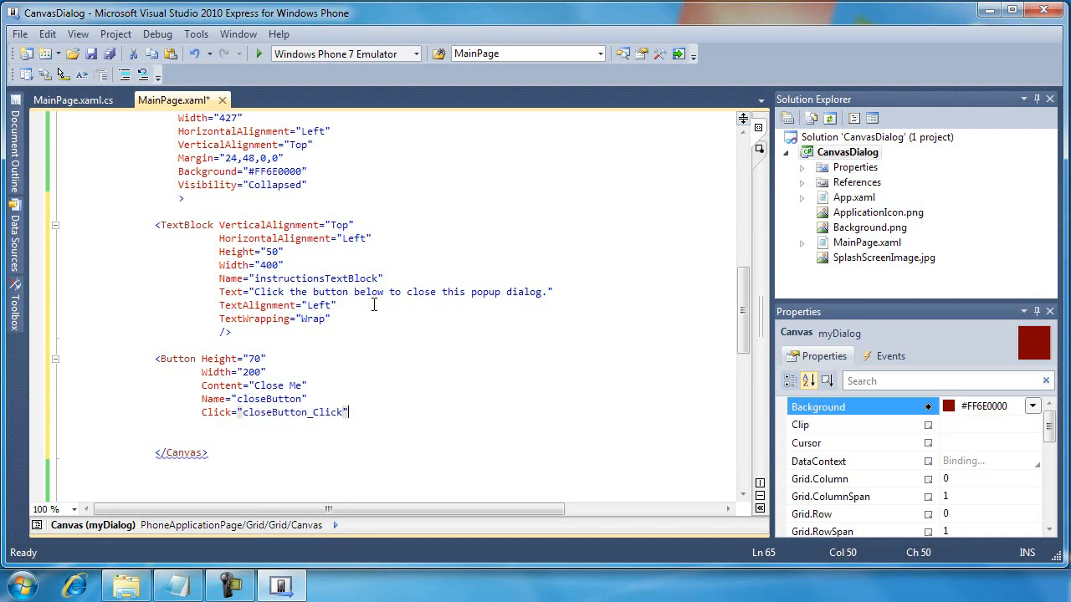
text(Margin="125,)
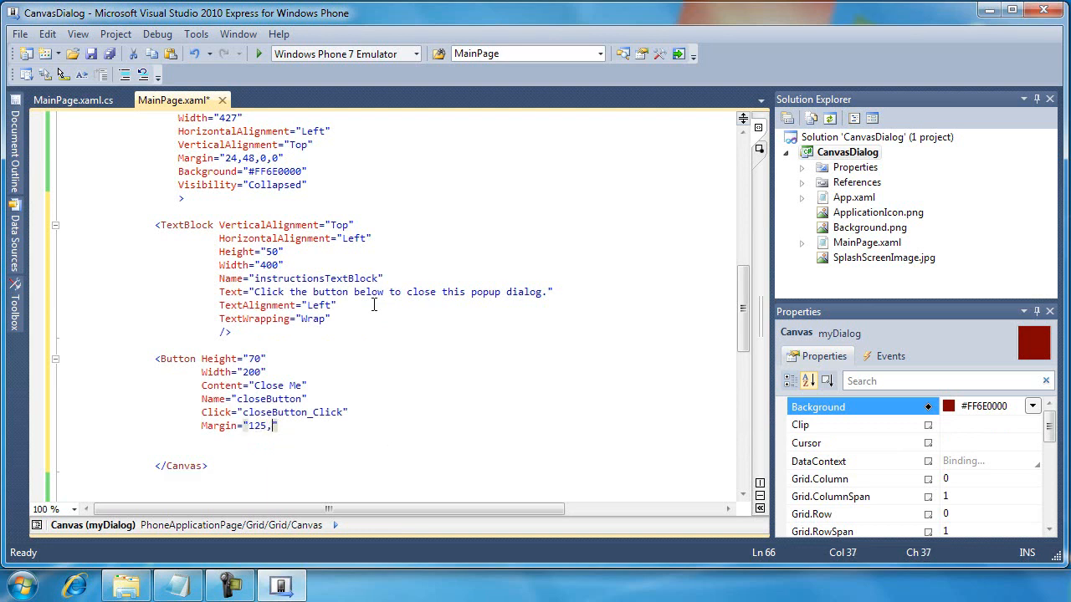
text(300)
text(/>)
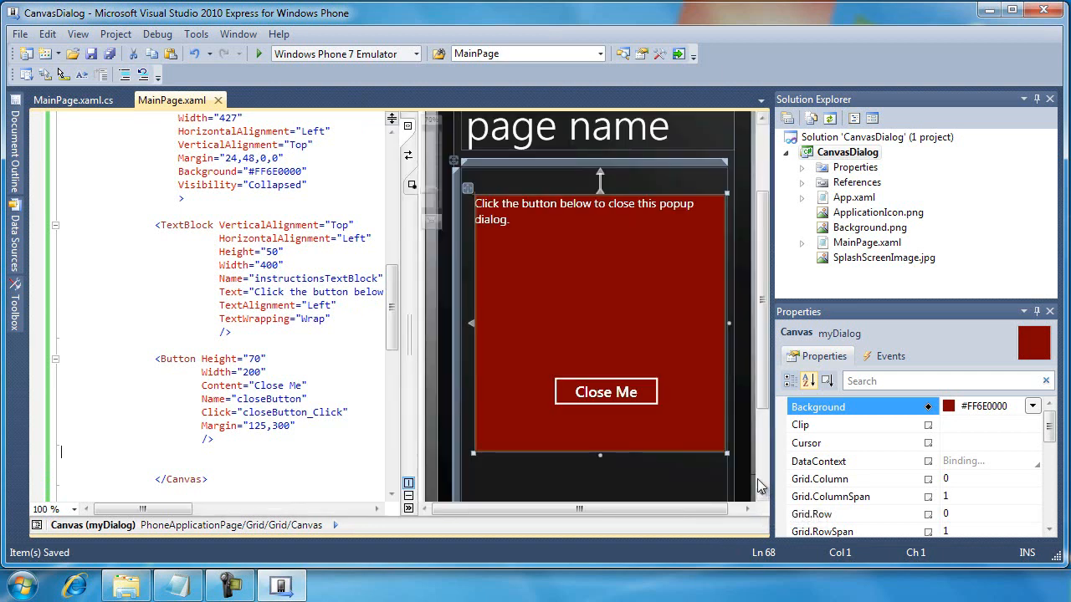
mouse_move(646, 256)
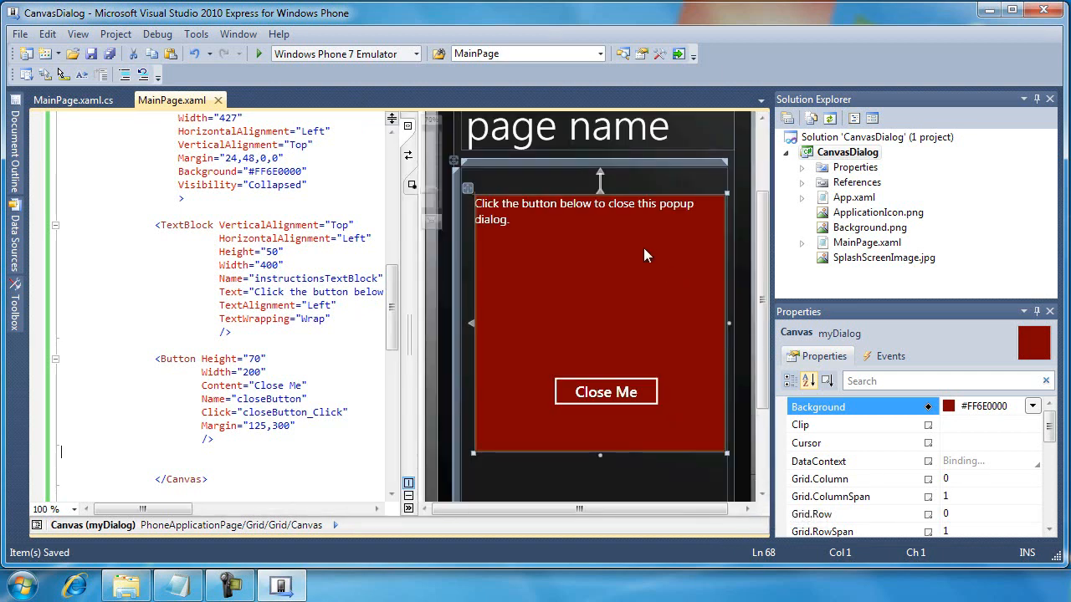
mouse_move(592, 452)
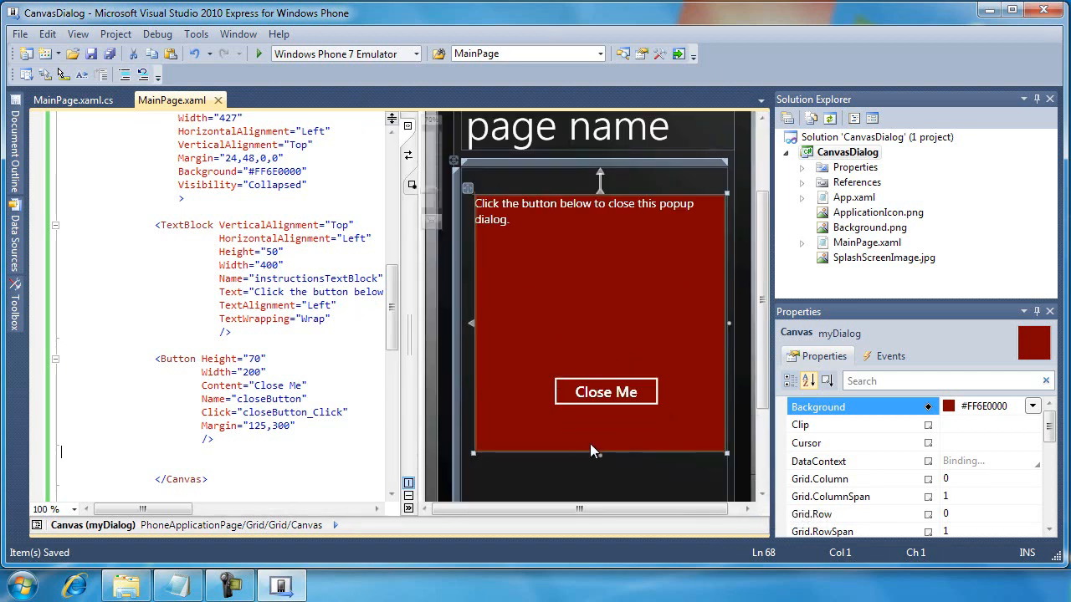
mouse_move(609, 363)
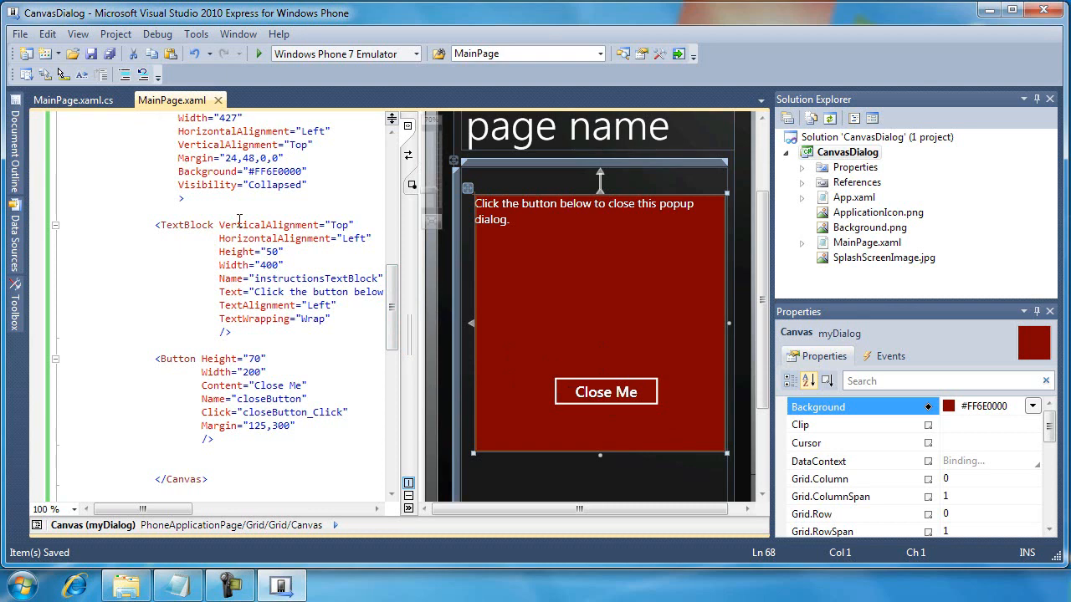
mouse_move(408, 150)
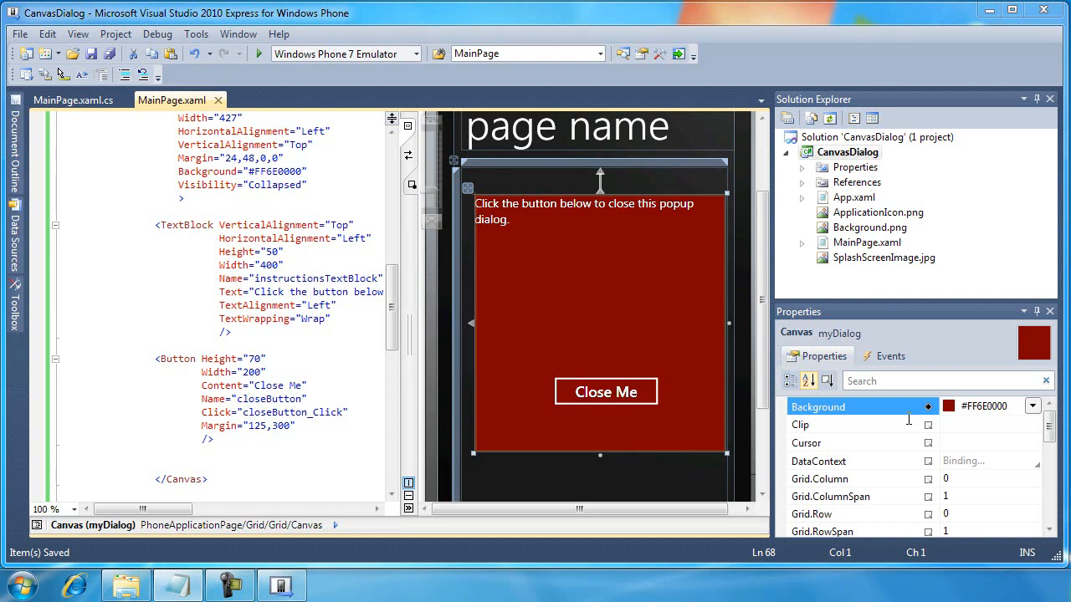
mouse_move(513, 402)
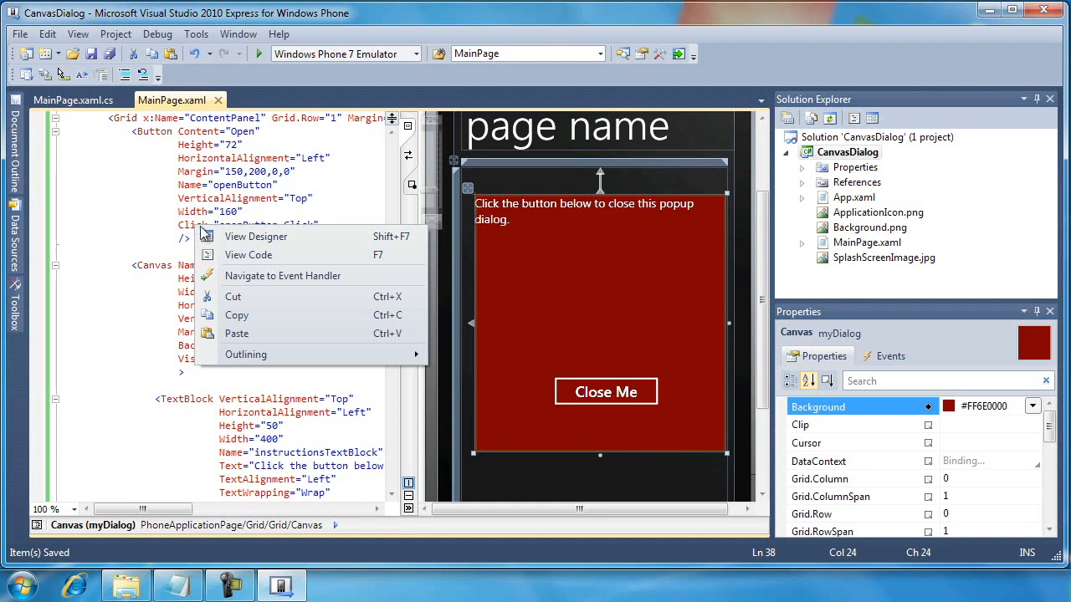
In openButton_Click, set myDialog.Visibility to System.Windows.Visibility.Visible
click(282, 275)
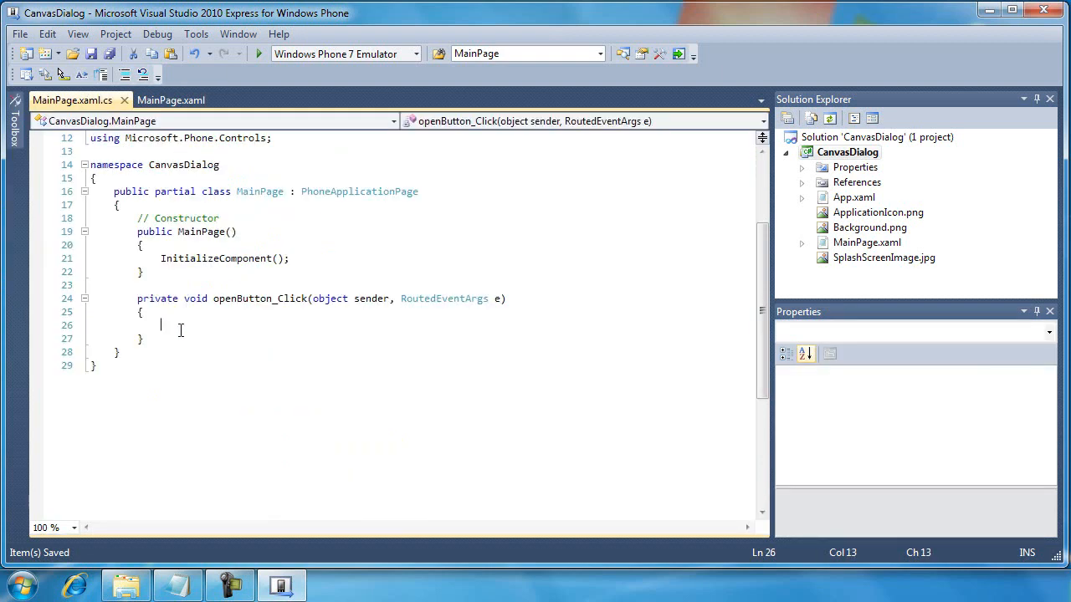
text(myDi)
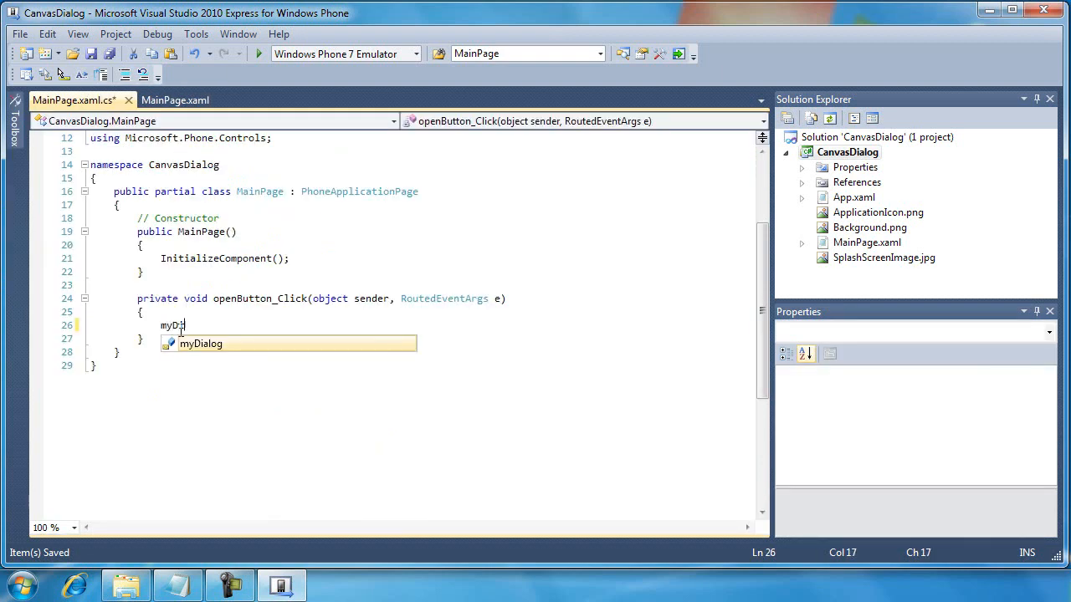
text(.)
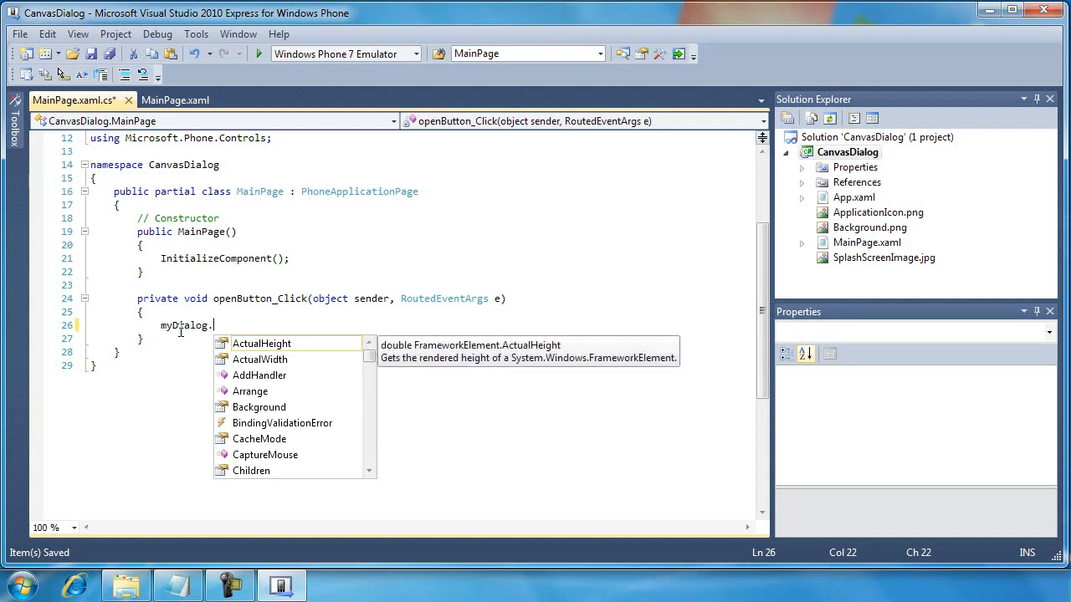
text(Visibility = System.Windows.Visibility.Visible;)
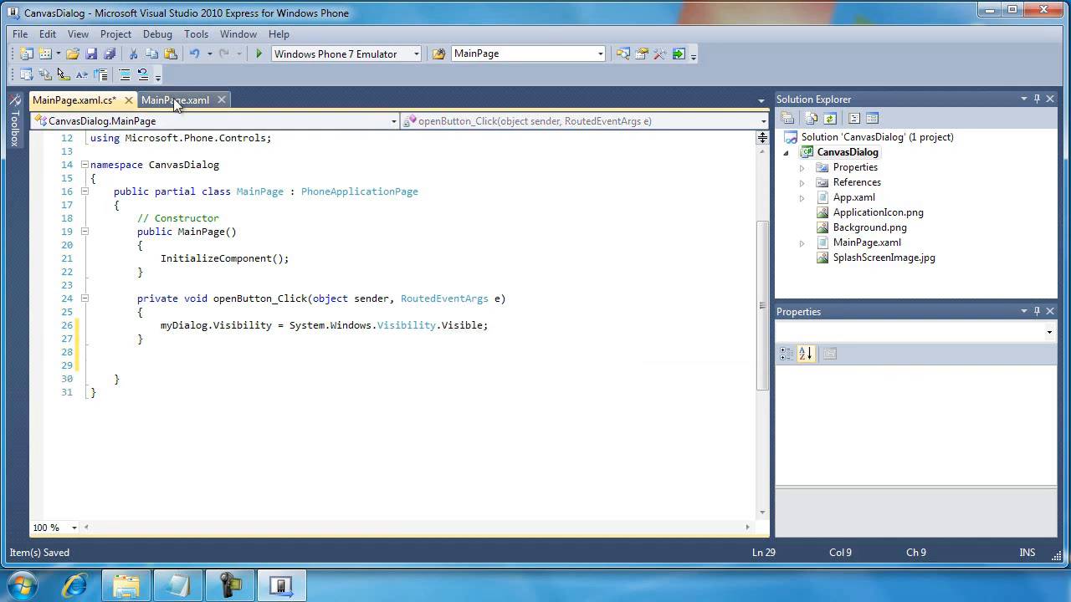
Make closeButton_Click set myDialog.Visibility to Collapsed, save, and start debugging
click(174, 100)
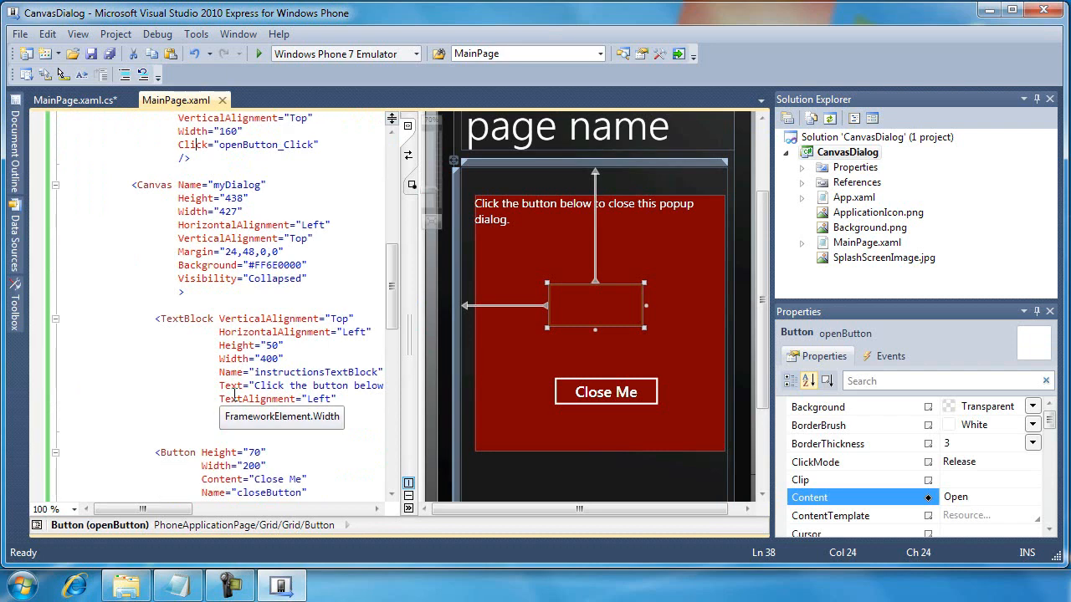
scroll(down, 3)
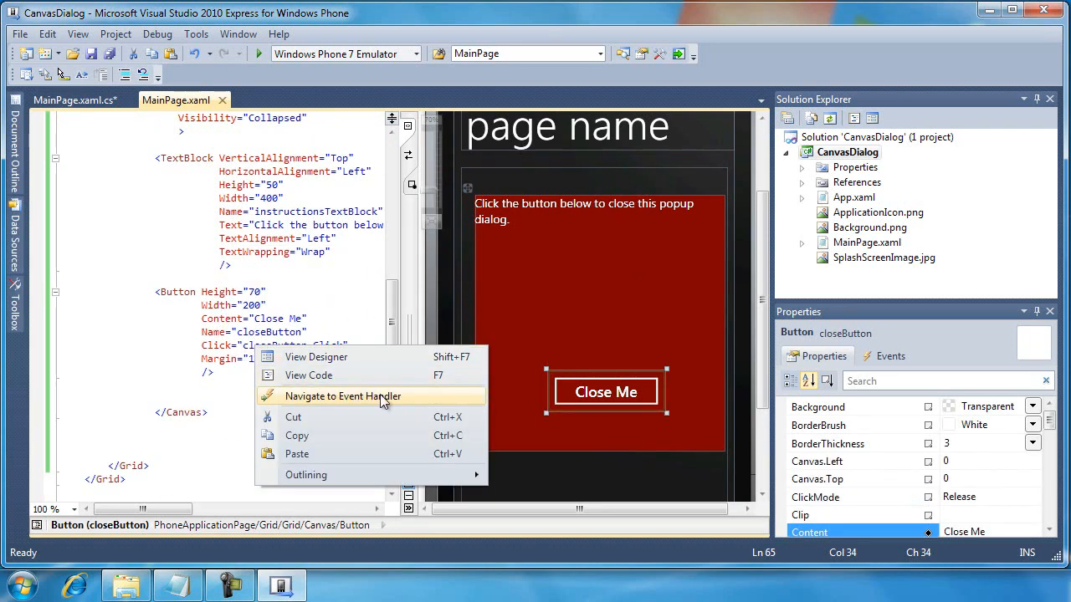
click(342, 396)
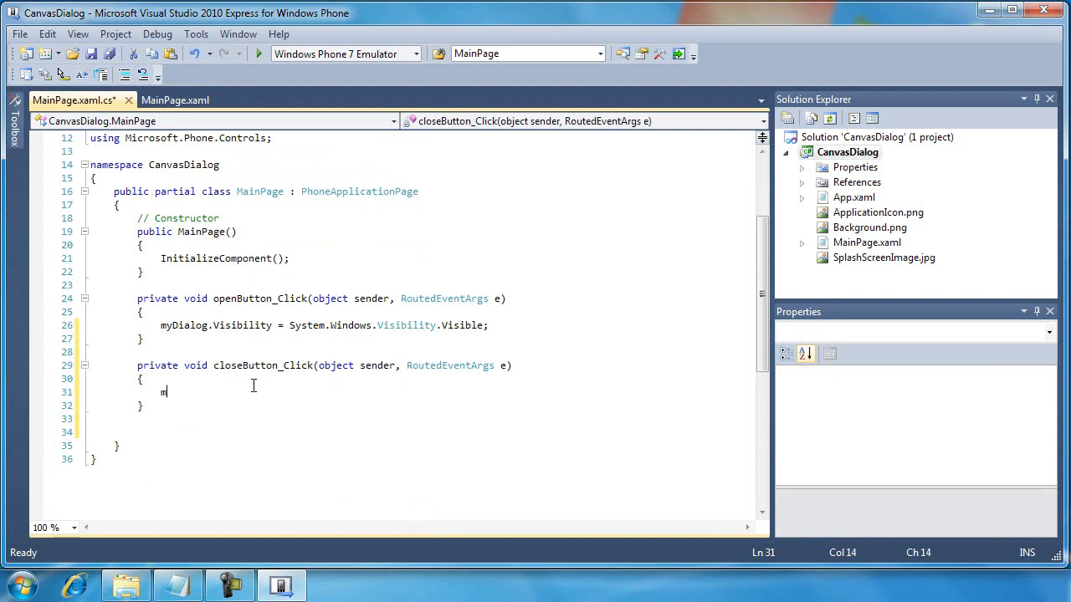
text(yDialog/)
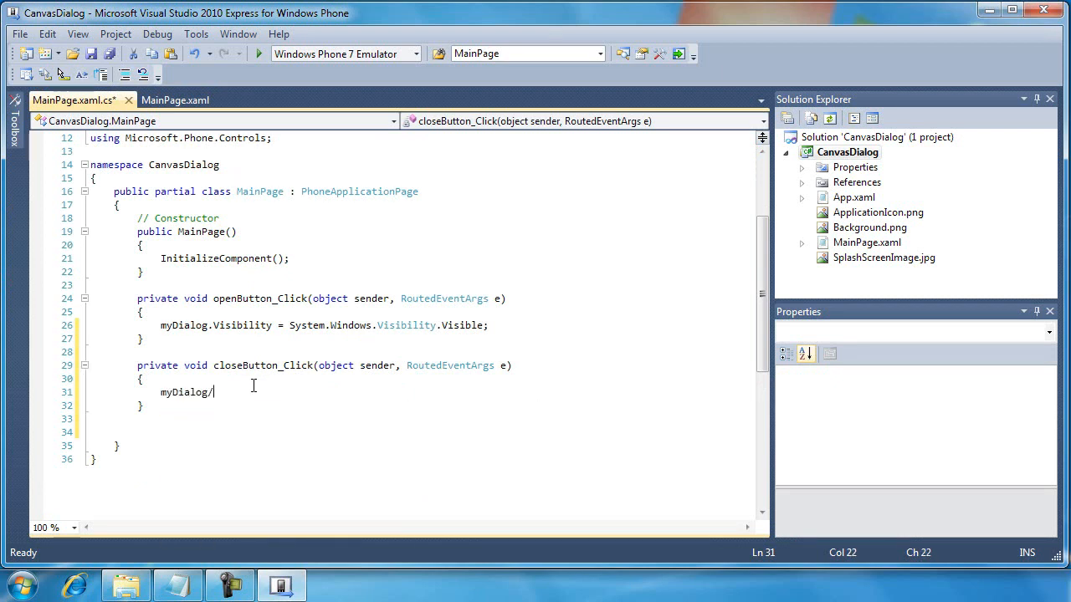
text(.Visibility = System.Windows.Visibility.Collapsed;)
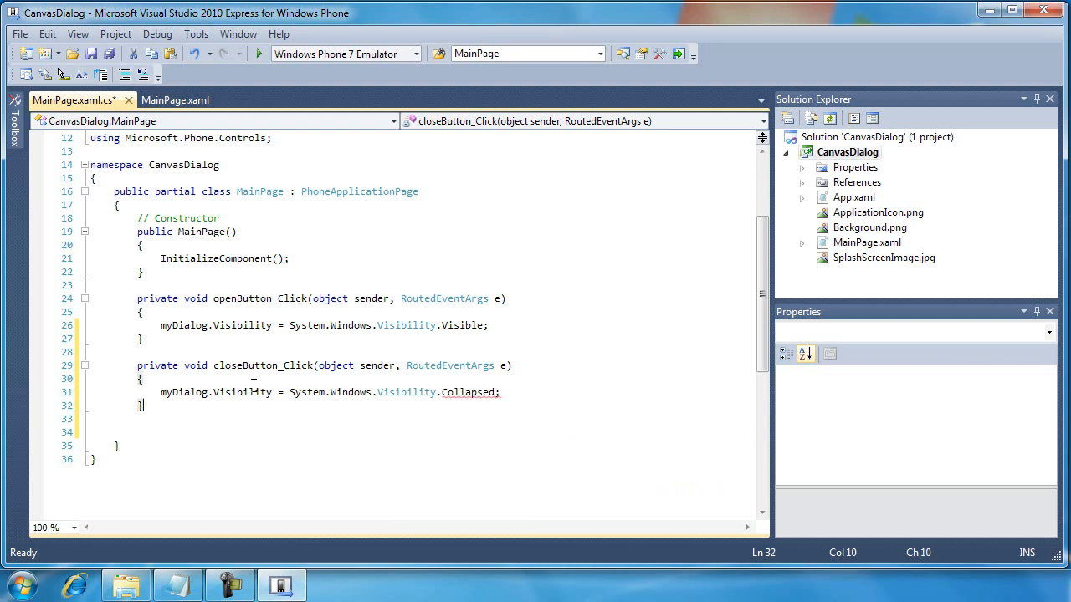
key(ctrl+s)
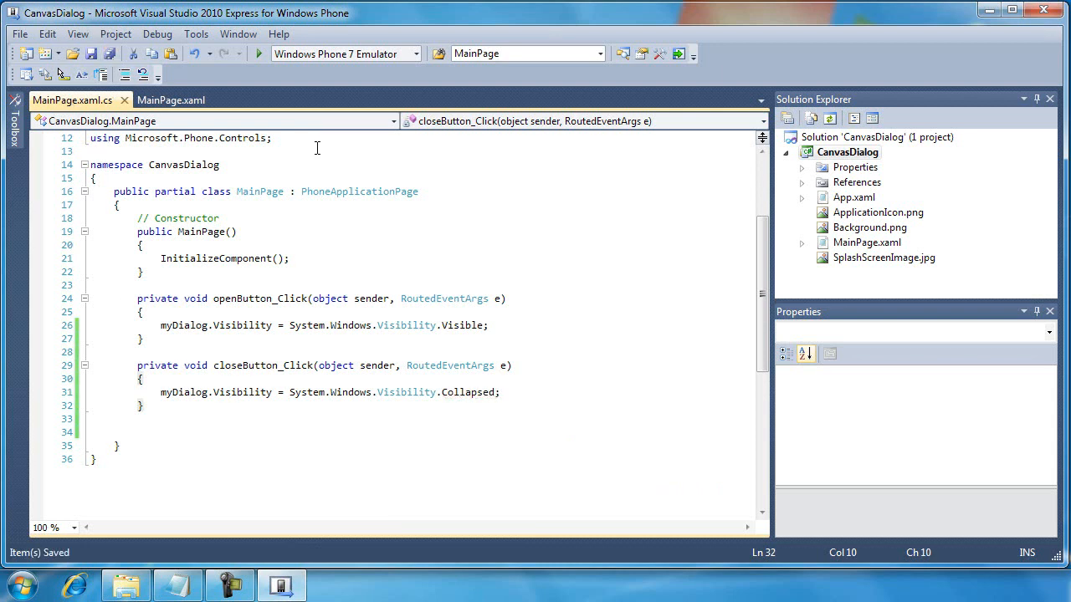
click(259, 53)
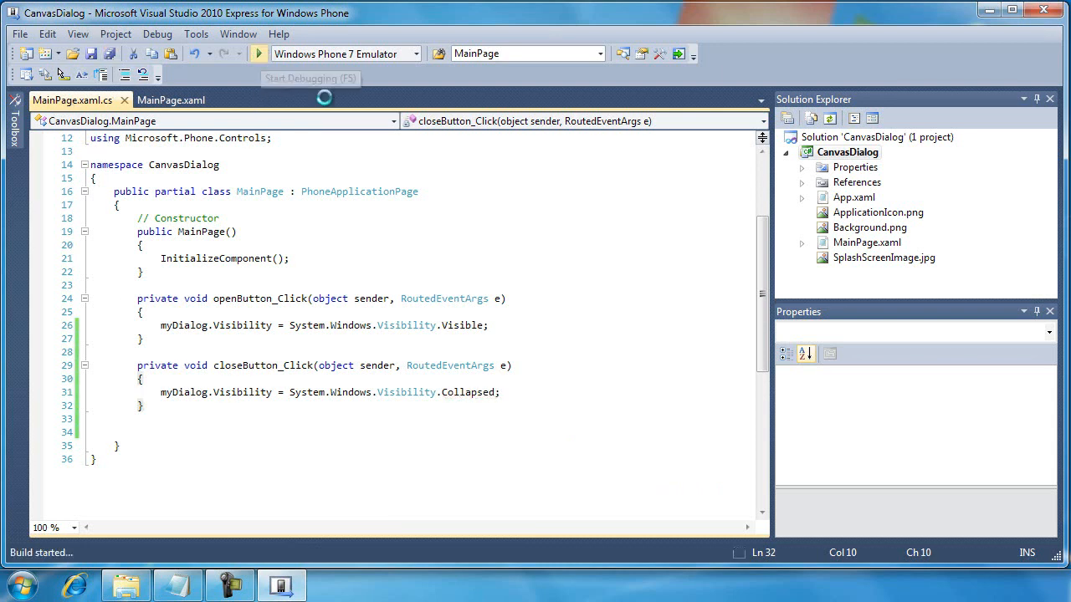
In the emulator, open the red dialog and close it with Close Me, twice
click(259, 52)
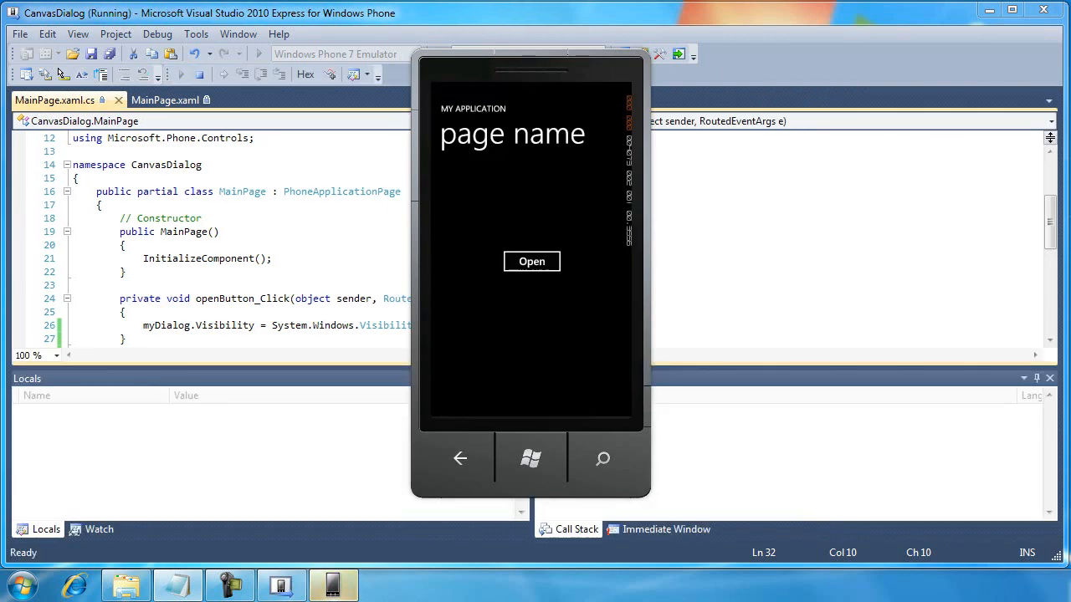
mouse_move(543, 379)
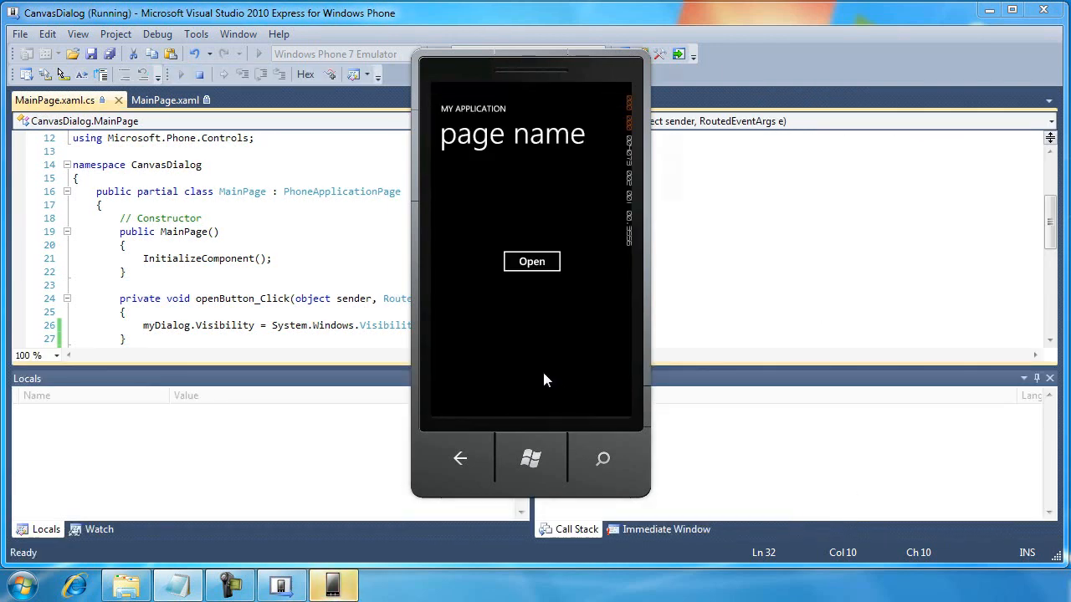
click(531, 261)
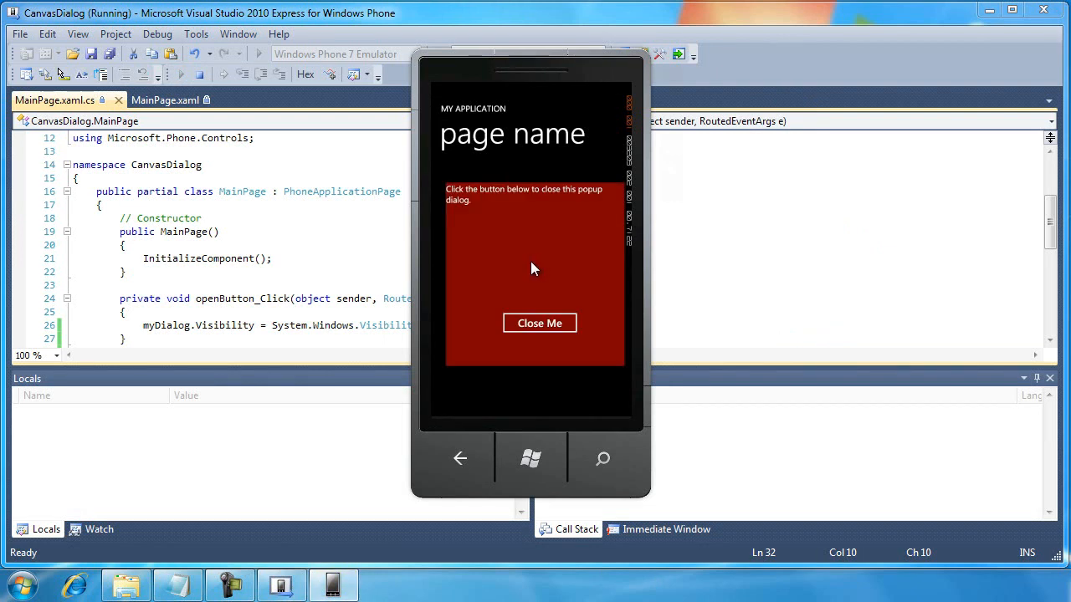
mouse_move(575, 275)
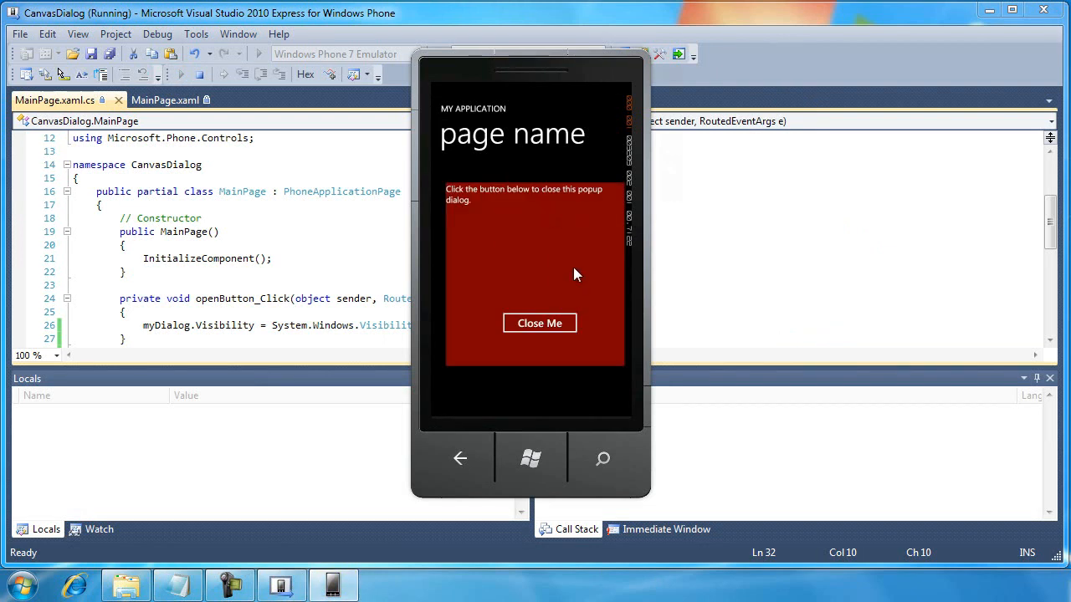
mouse_move(563, 227)
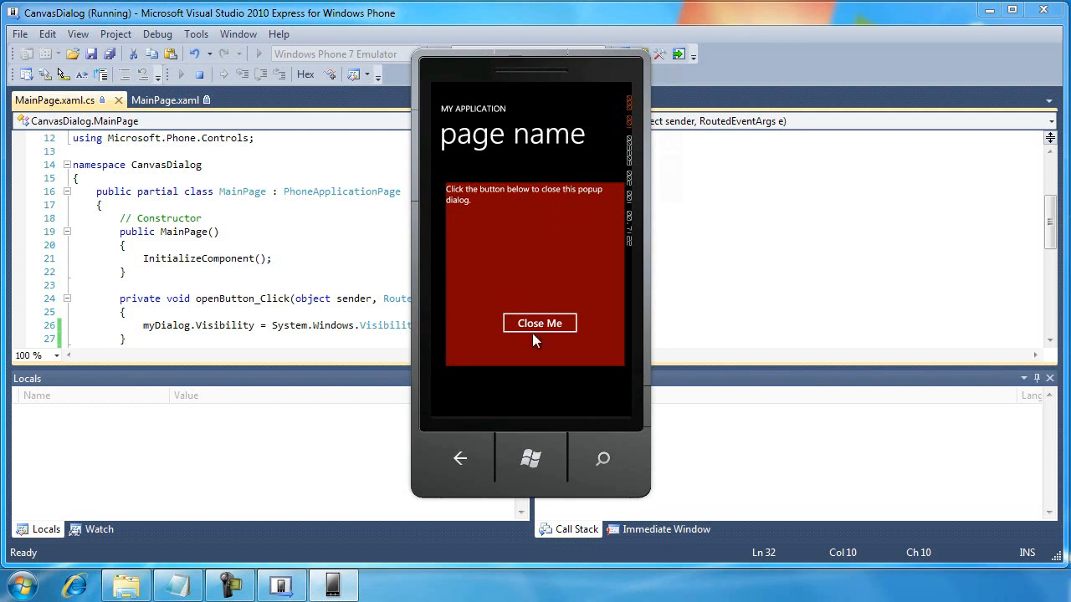
click(539, 323)
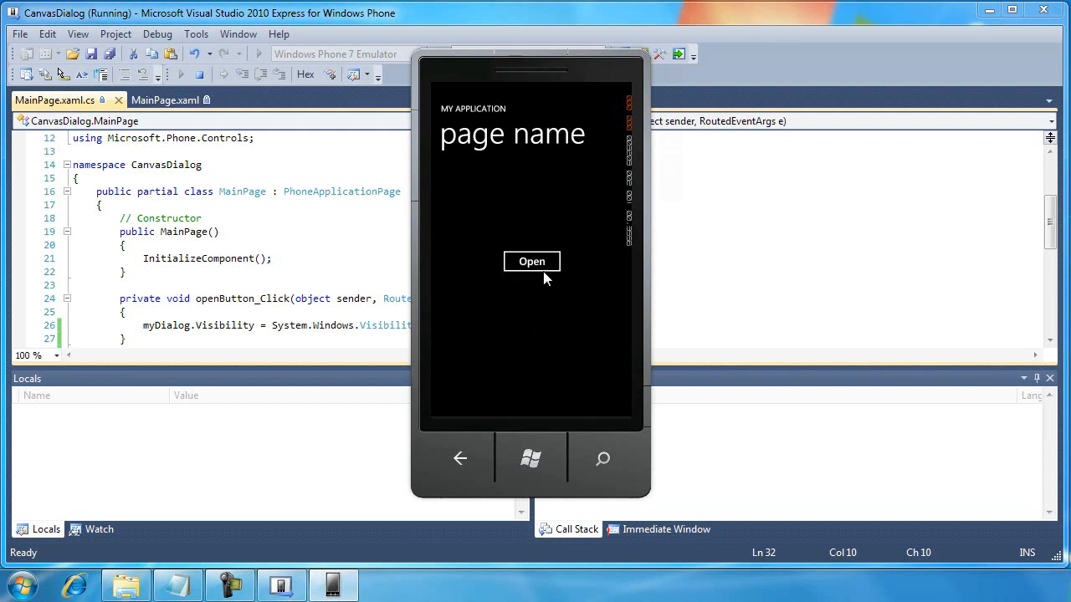
click(532, 261)
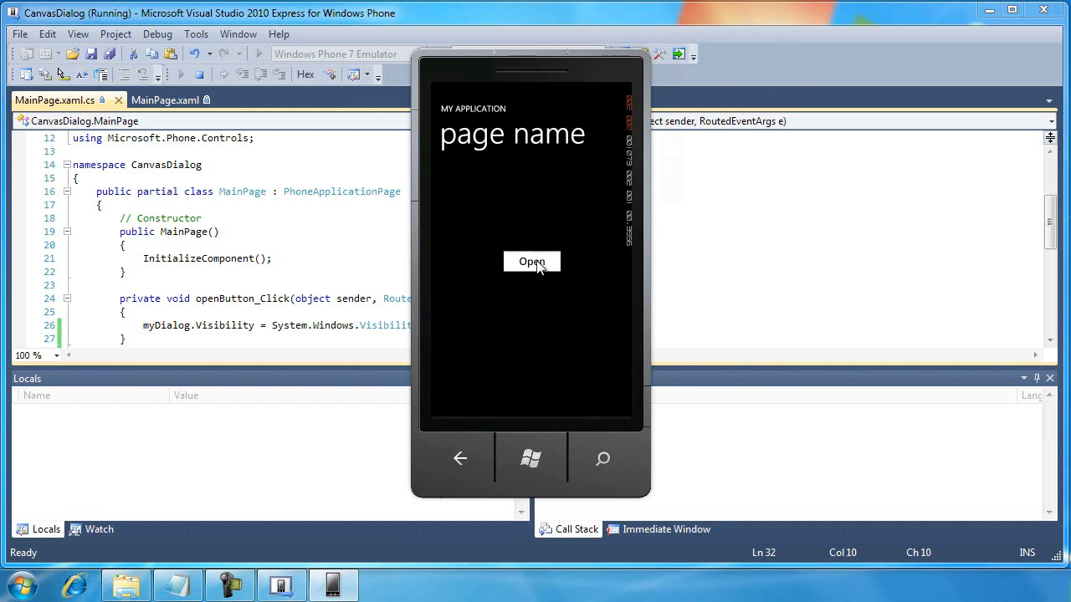
click(532, 262)
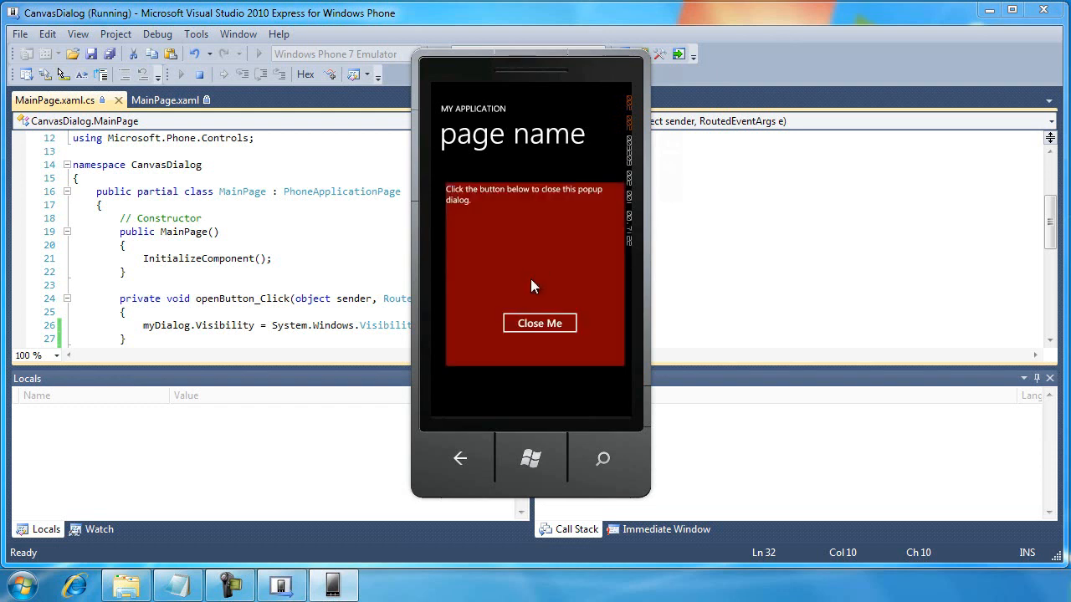
click(540, 323)
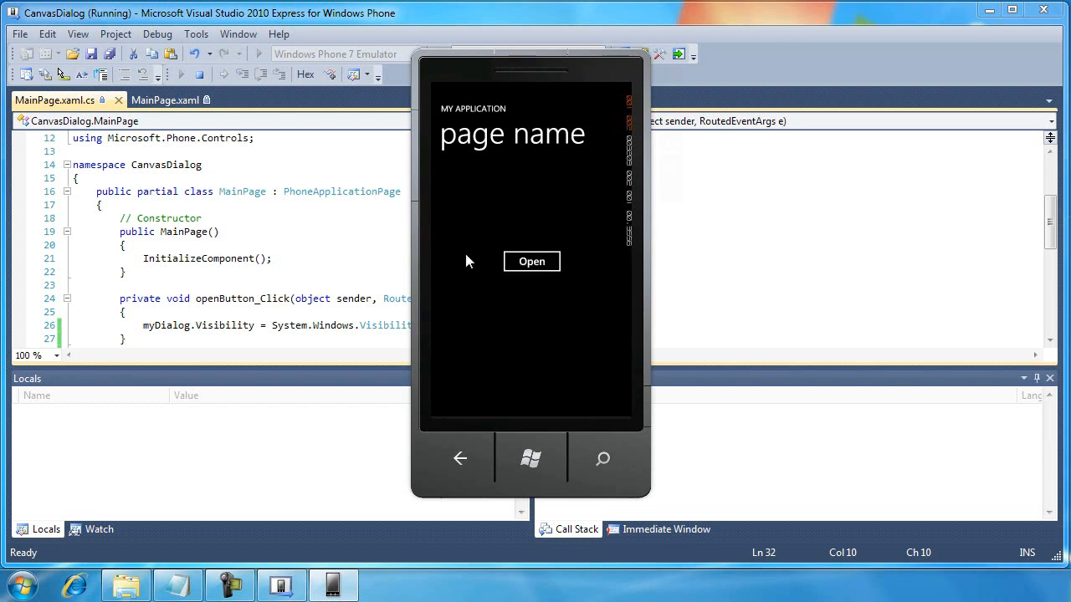
mouse_move(603, 328)
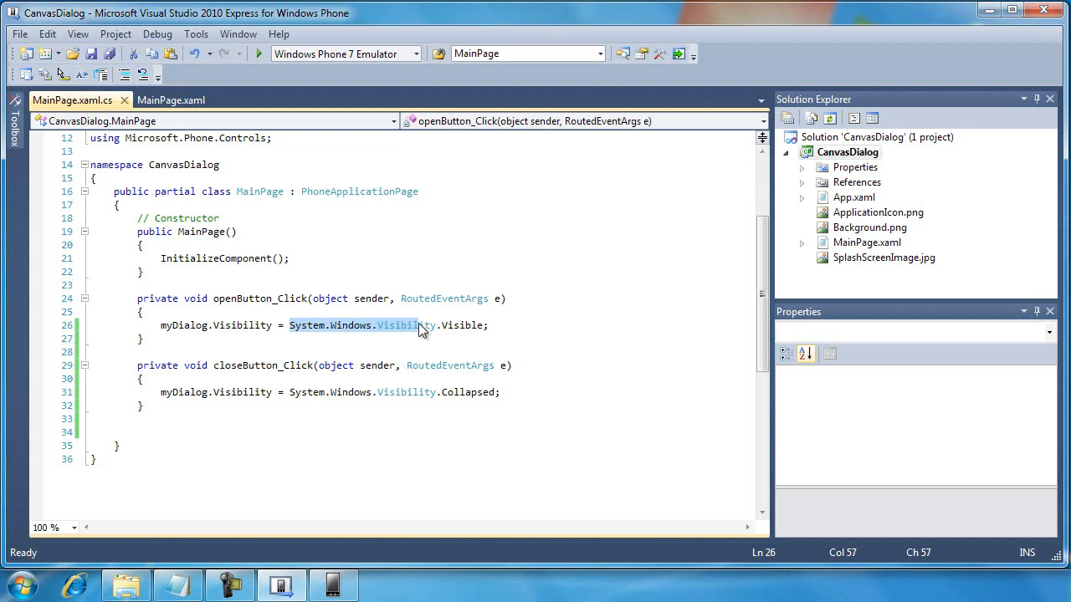
scroll(down, 3)
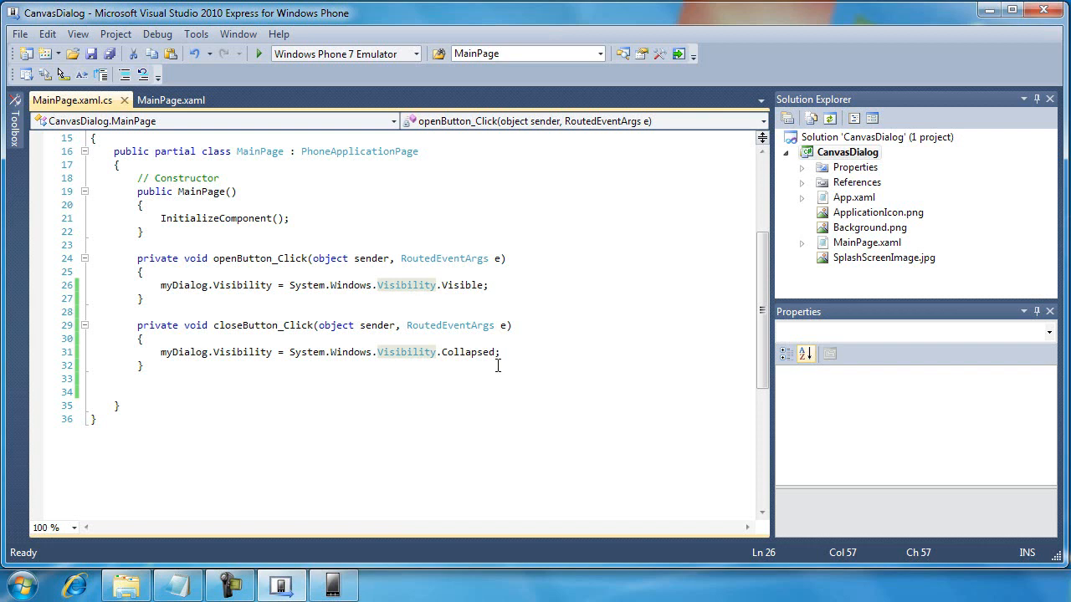
click(419, 284)
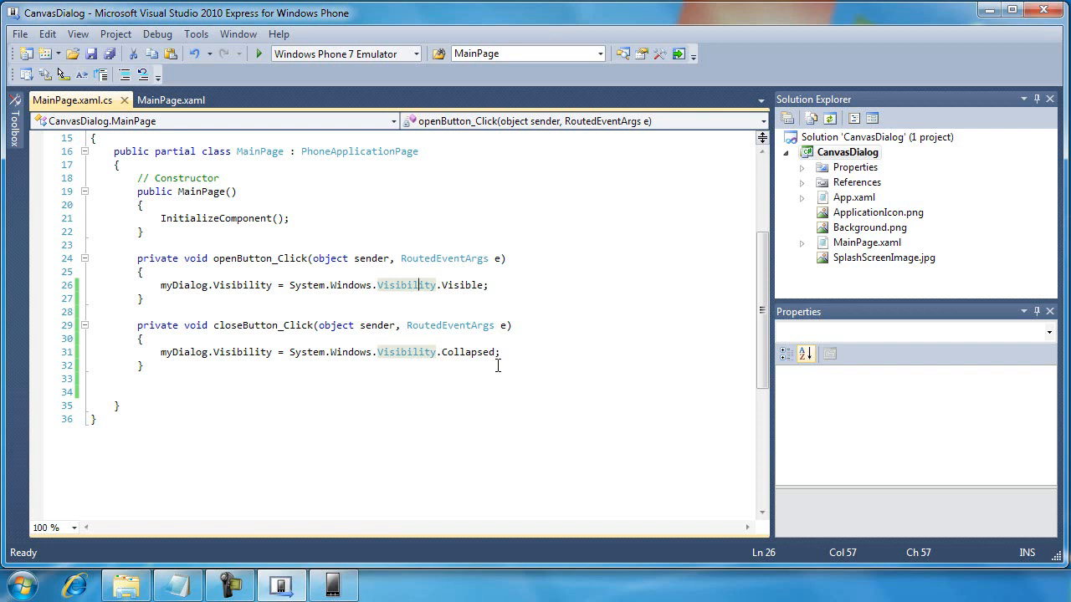
mouse_move(406, 284)
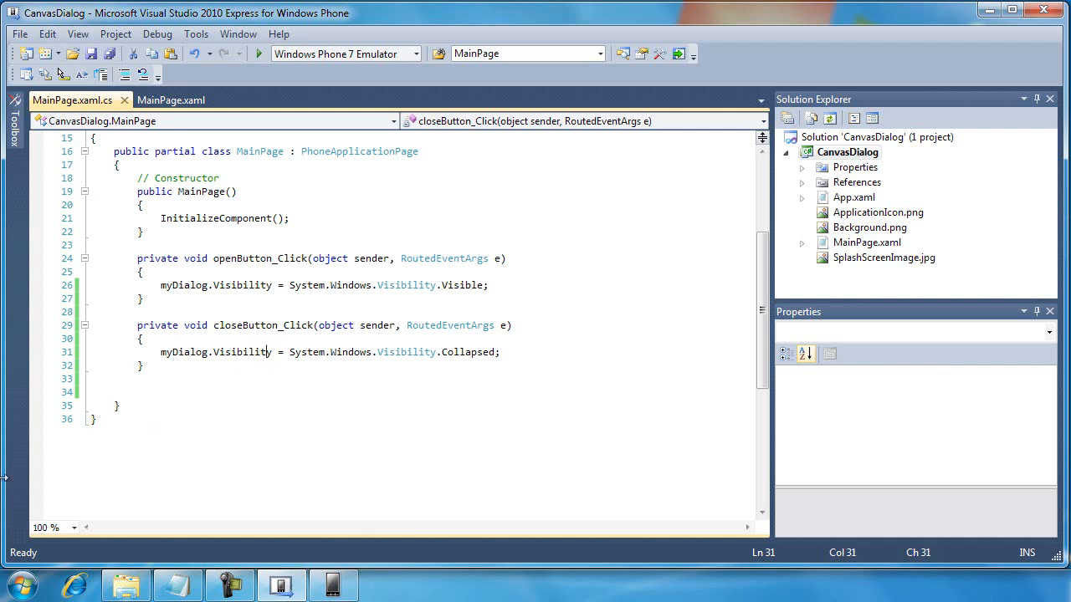
Retype the closeButton_Click line setting myDialog.Visibility to Collapsed and remove a blank line
key(Delete)
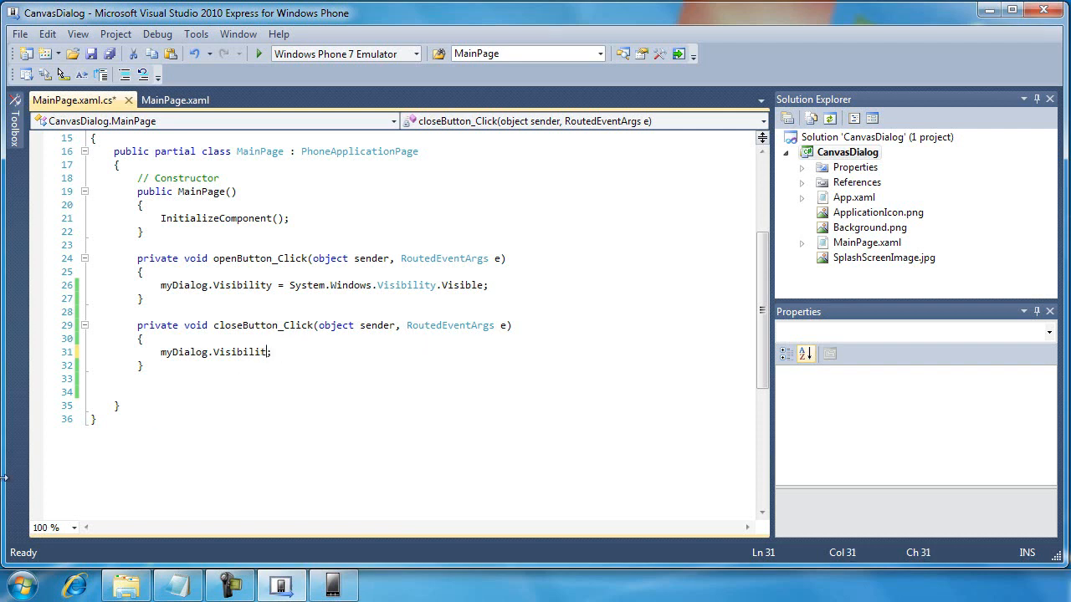
text(y=)
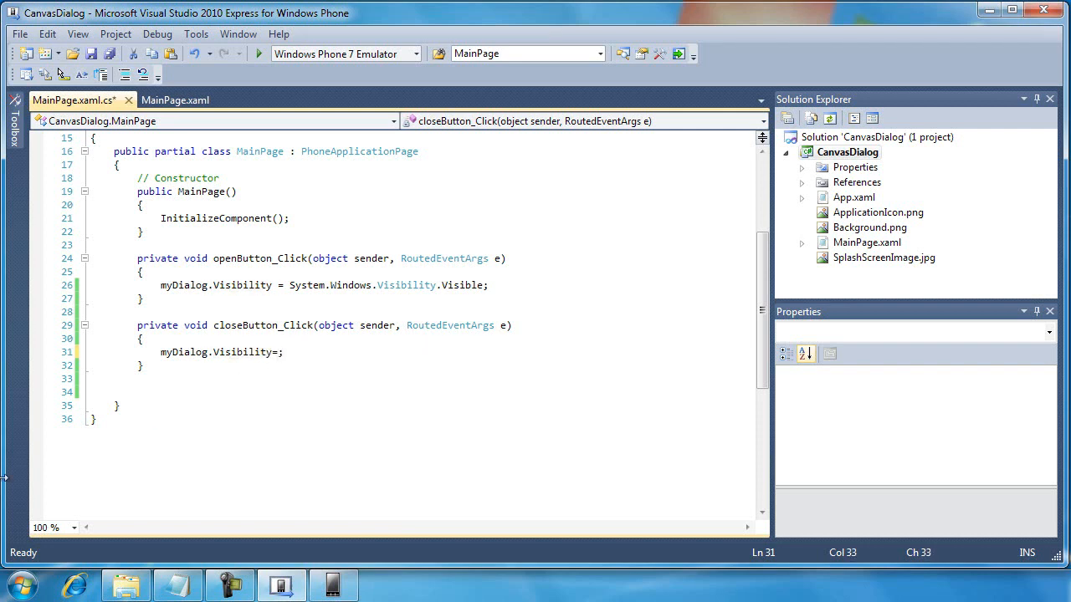
key(BackSpace)
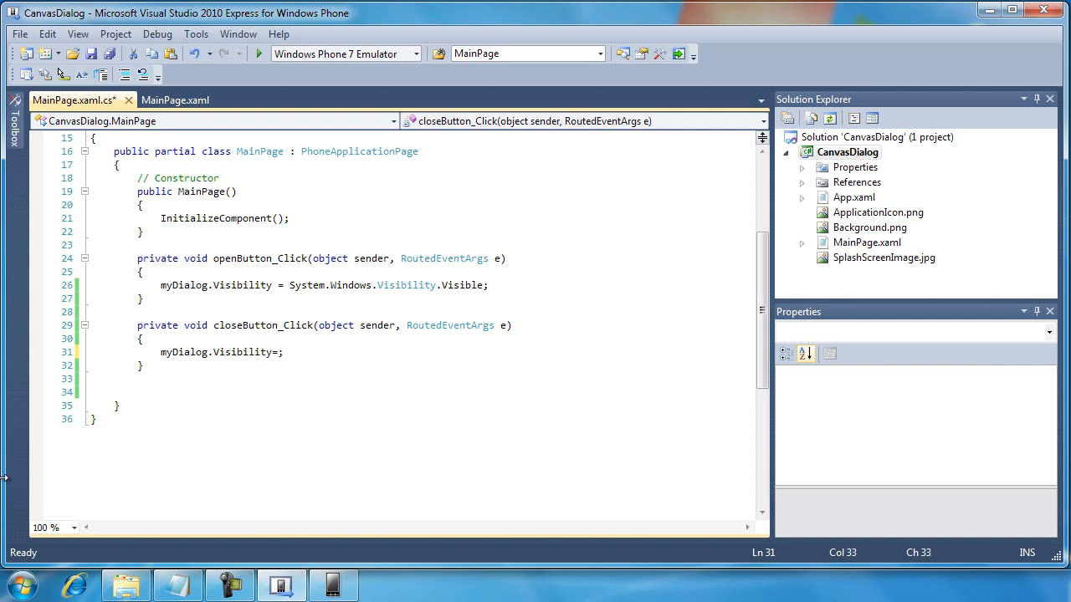
double_click(242, 352)
text( System.Windows.Visibility.)
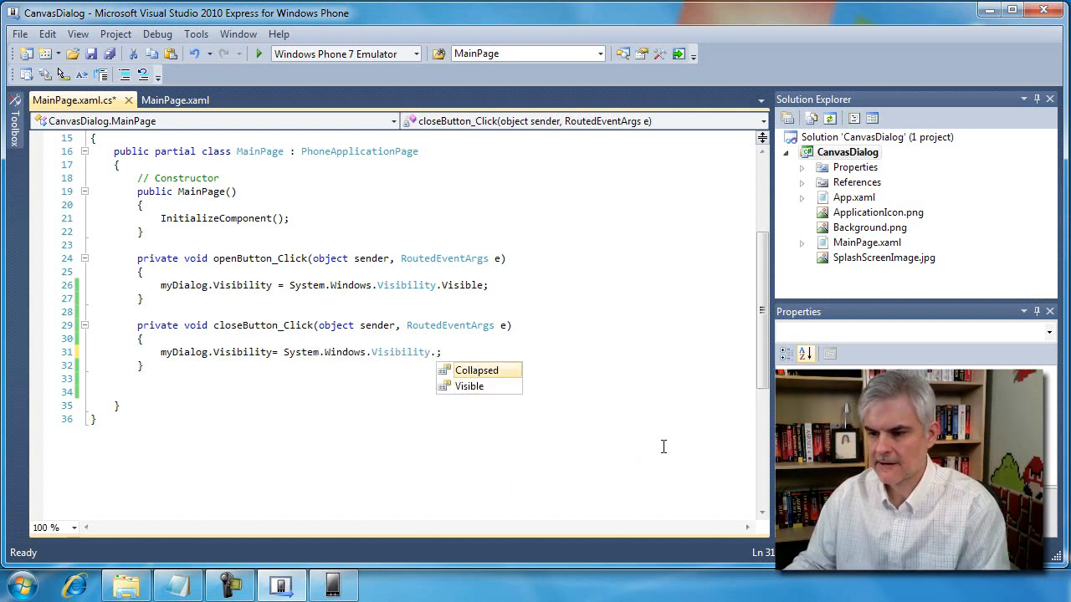
click(477, 370)
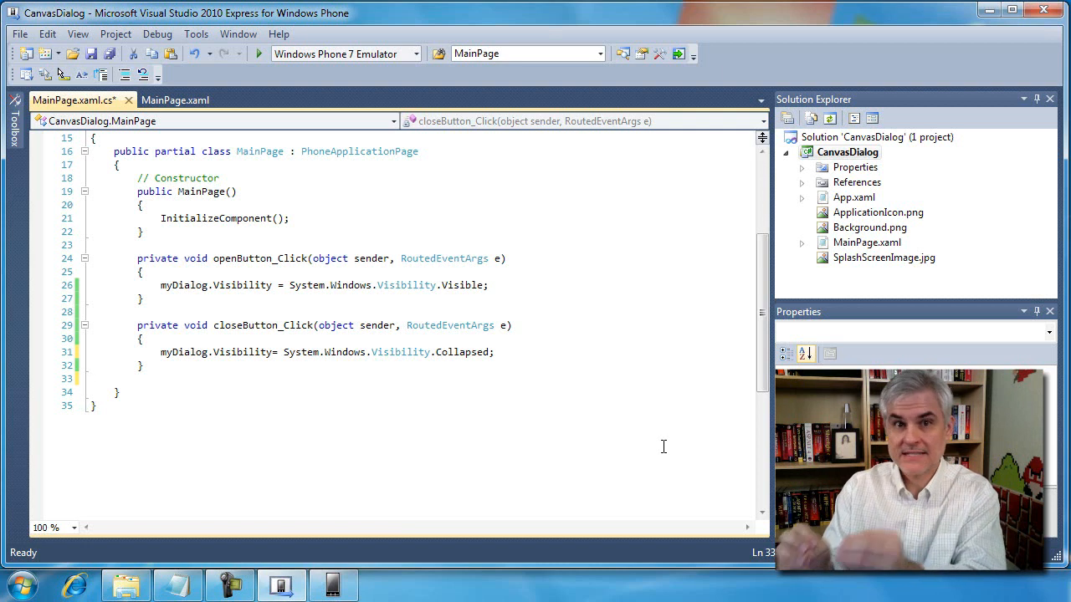
click(91, 378)
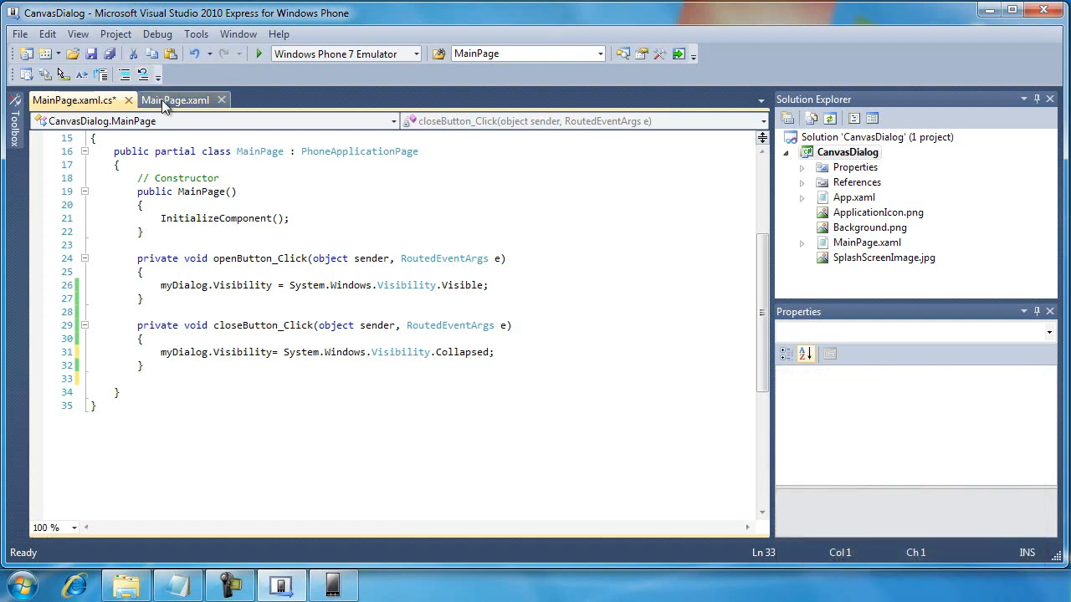
Return to MainPage.xaml and review the Open button, myDialog canvas and Close Me markup
click(175, 99)
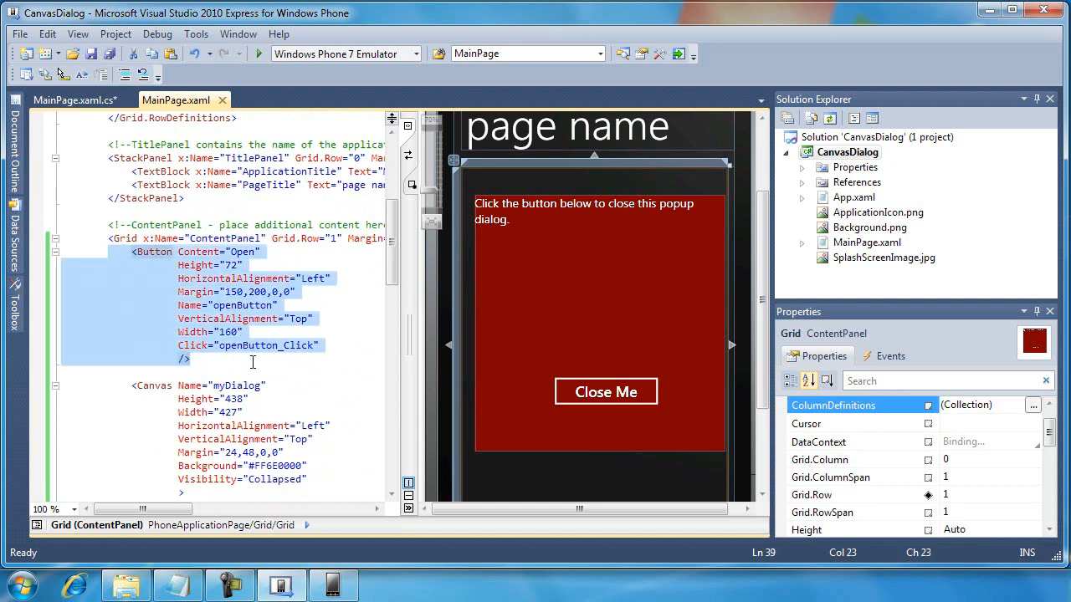
scroll(down, 3)
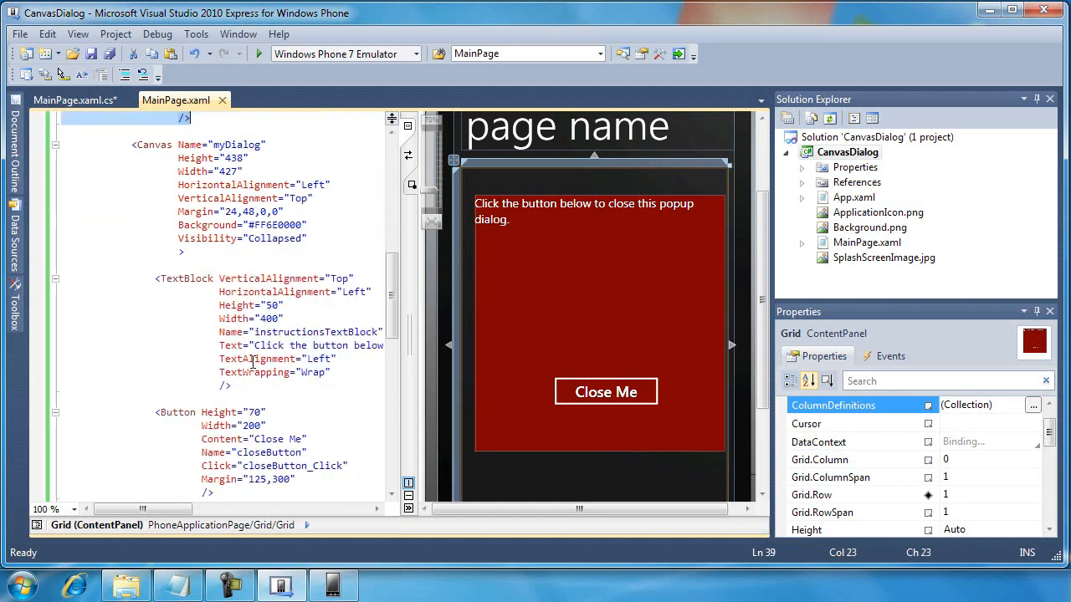
scroll(down, 3)
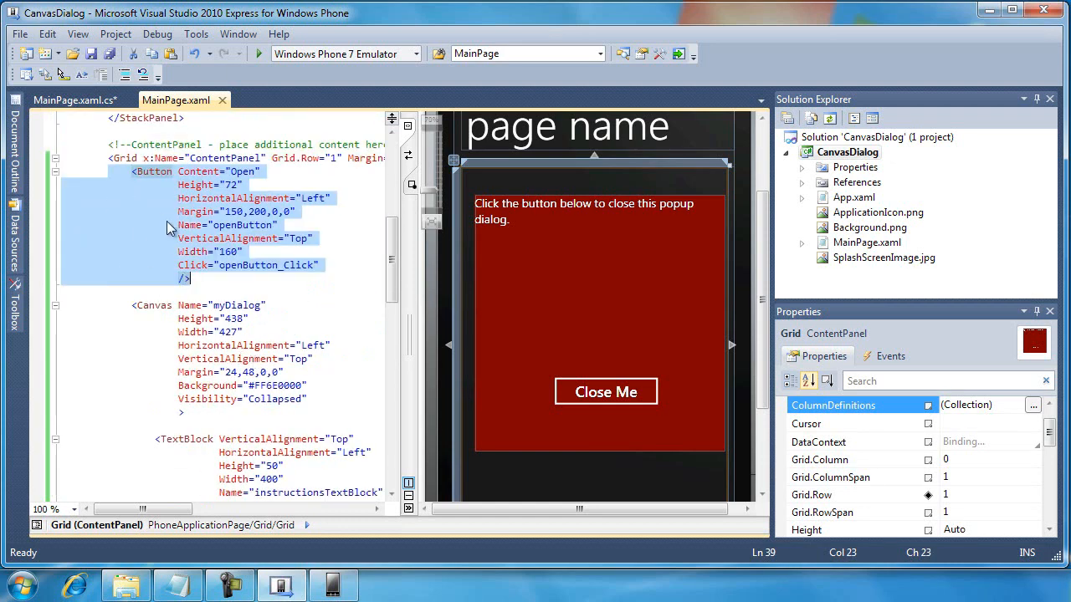
scroll(down, 3)
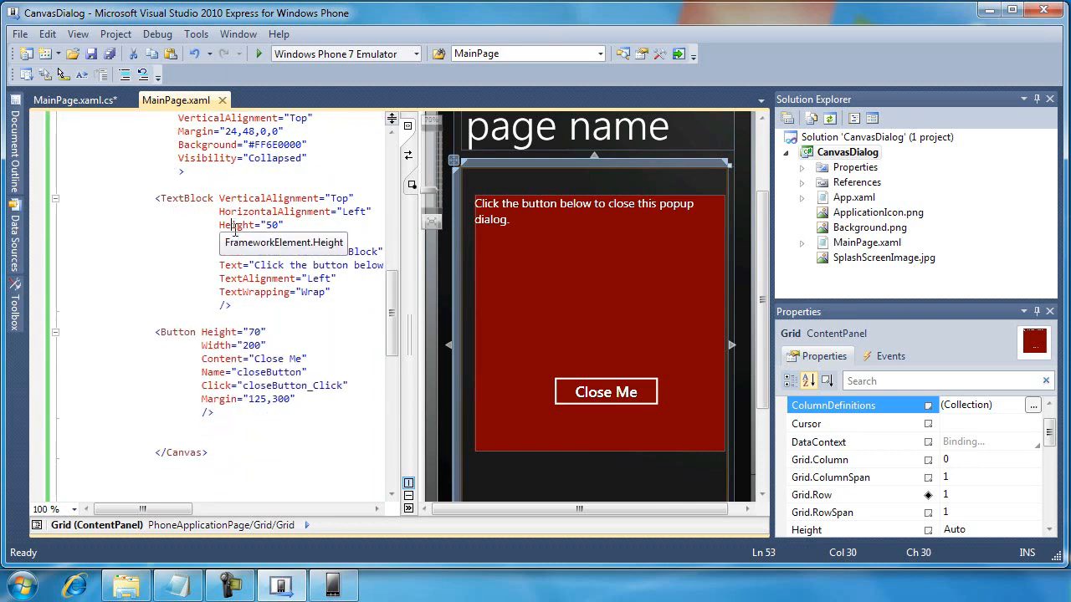
Drag the Close Me button around and settle it near its spot, giving Canvas.Left -16 and Canvas.Top -7
click(605, 392)
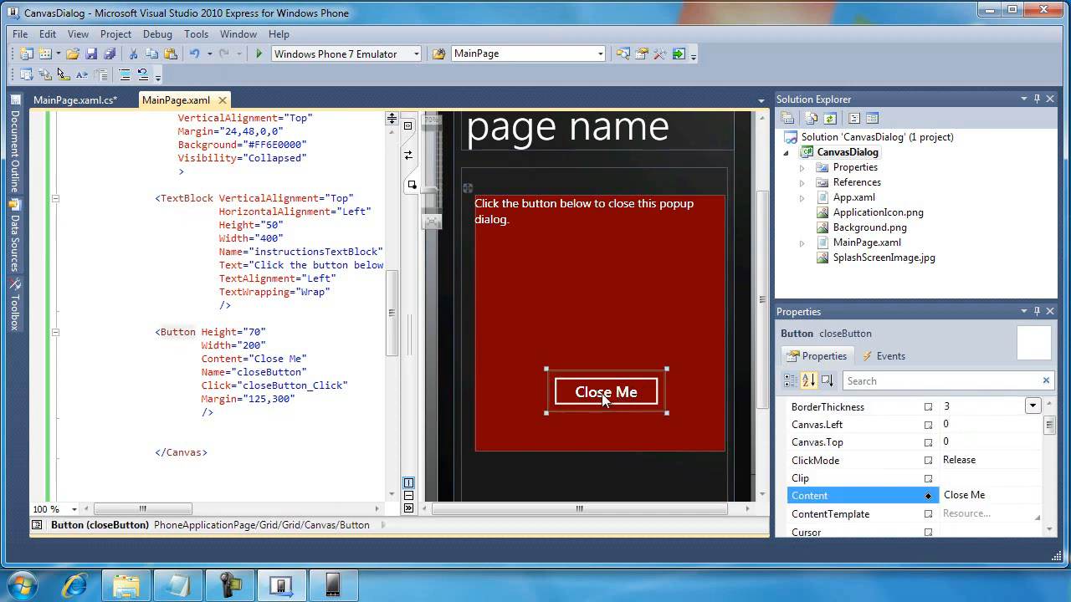
drag(605, 392, 545, 219)
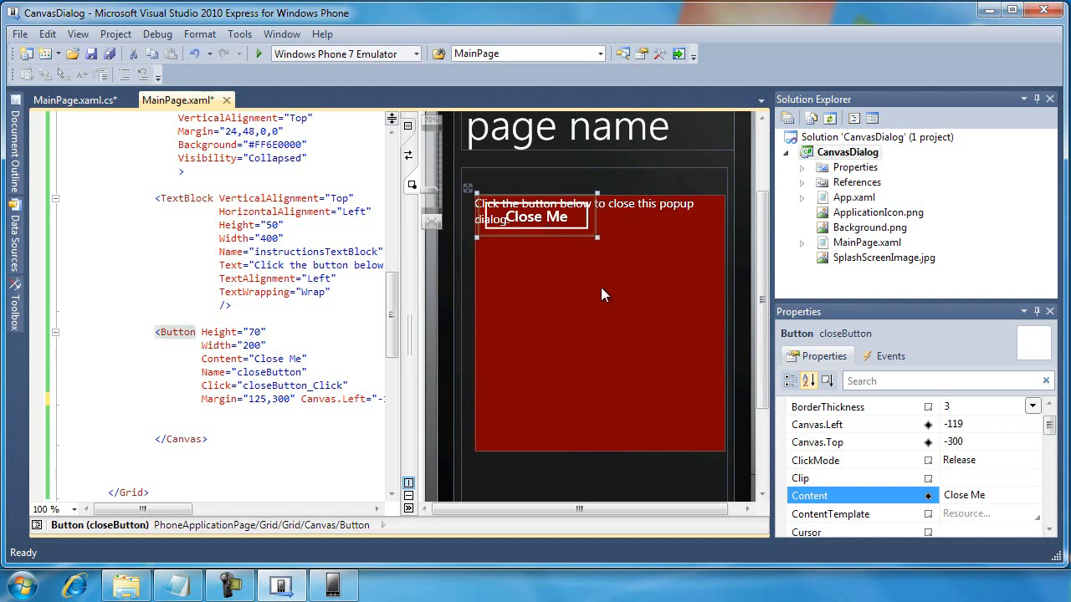
drag(534, 216, 594, 338)
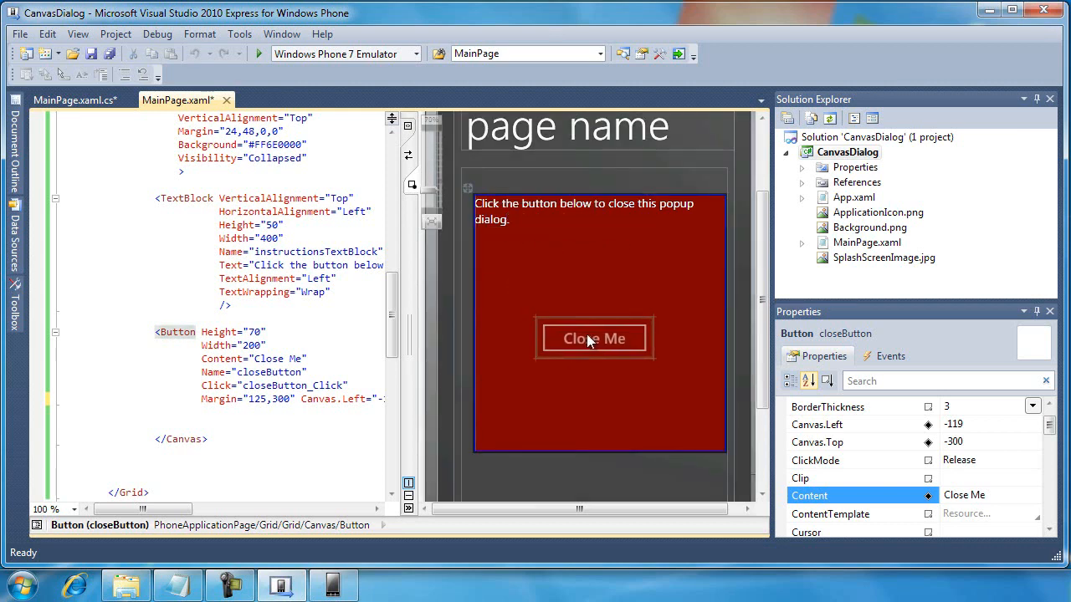
drag(594, 338, 596, 387)
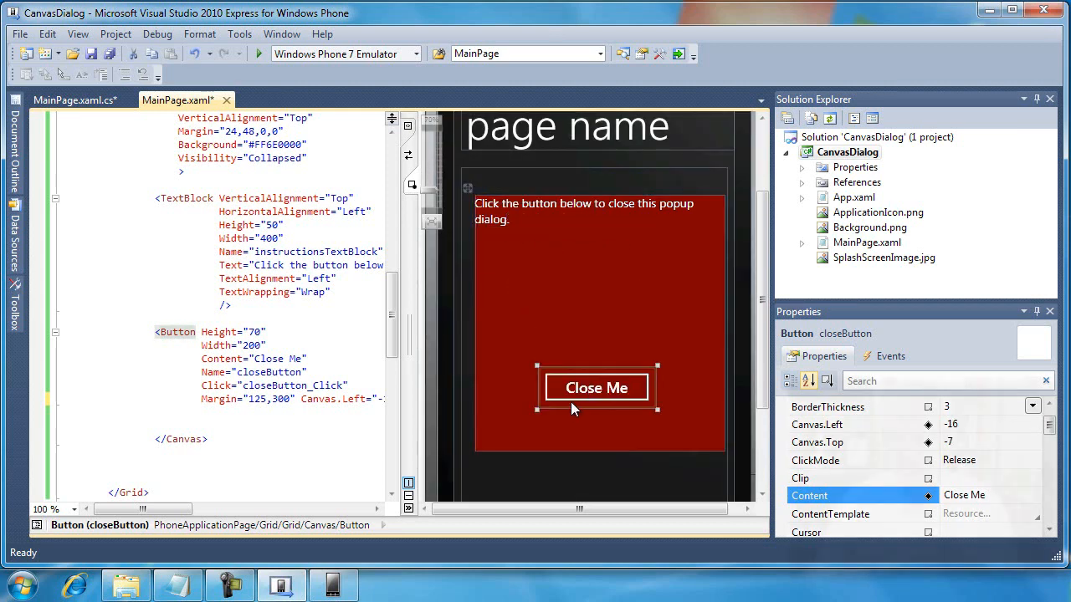